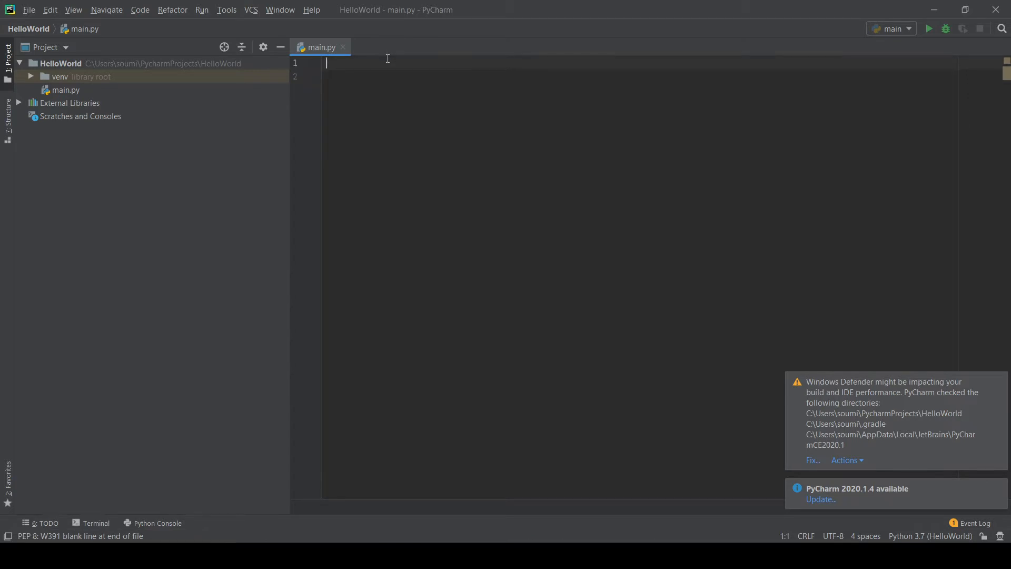
Step: Put 'import datetime' on line 1 and delete the unfinished second import line
{"action": "type", "text": "import"}
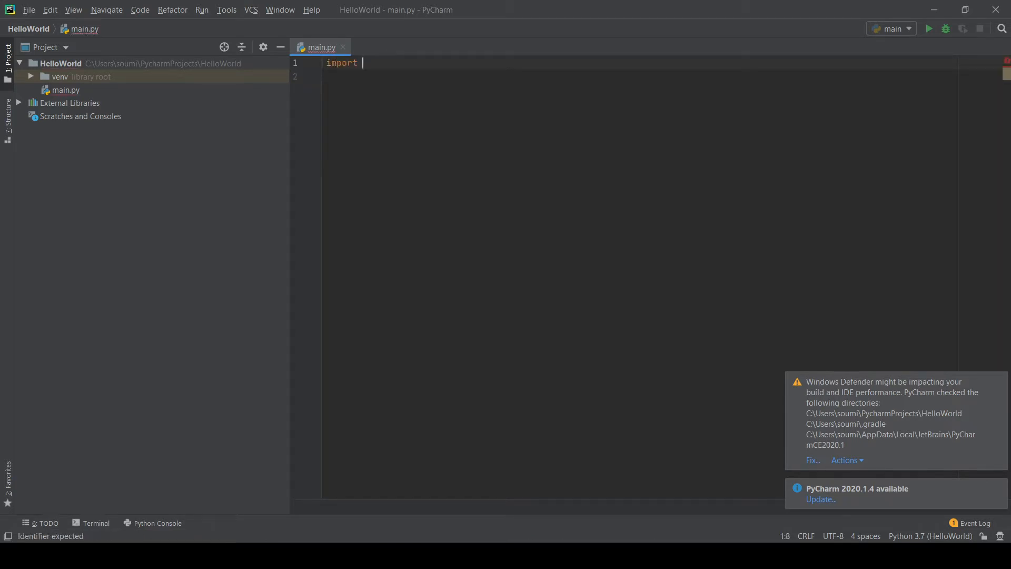
{"action": "type", "text": "datetime"}
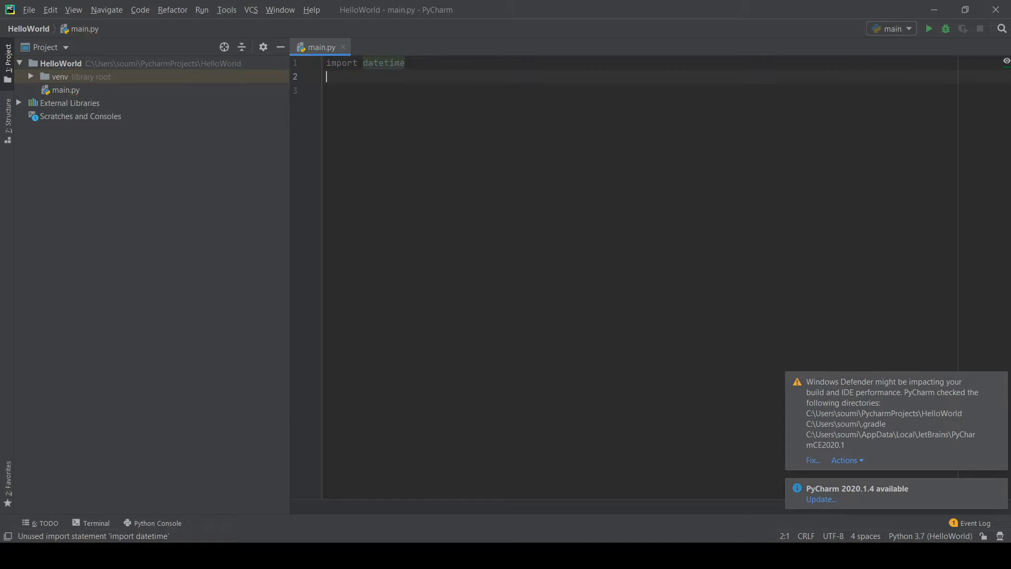
{"action": "type", "text": "import pla"}
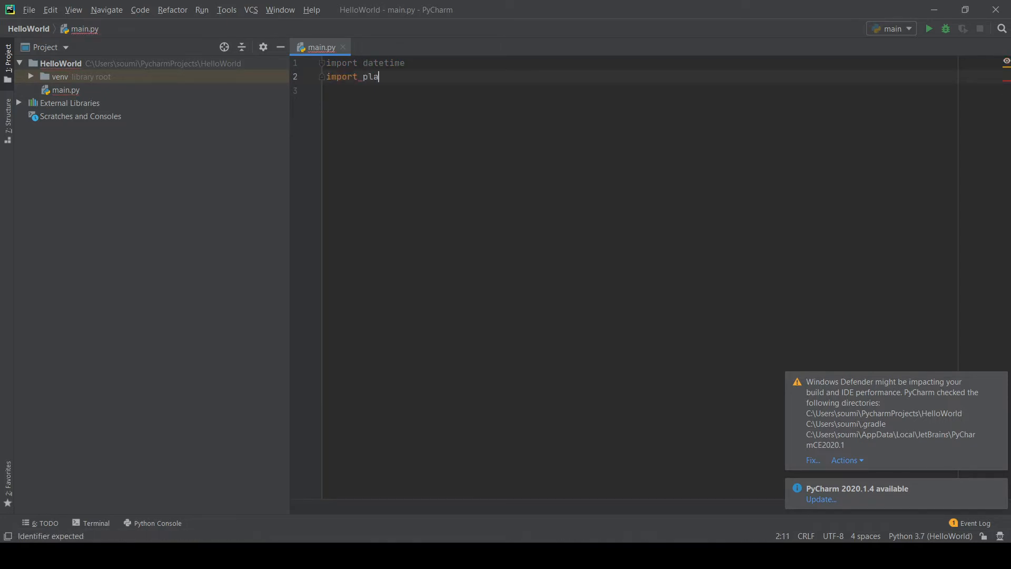
{"action": "type", "text": "ysound"}
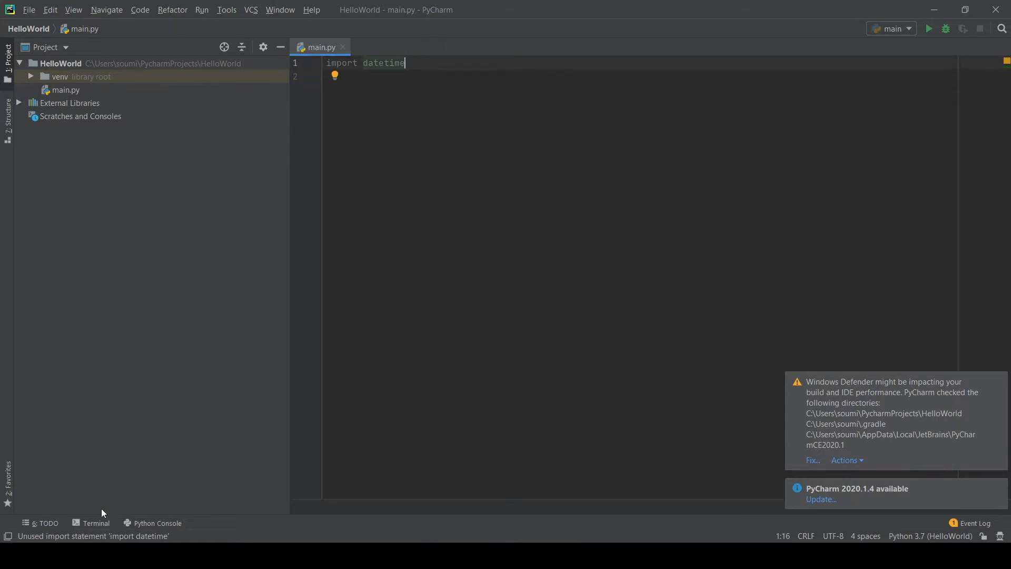
Step: Install the playsound package by running 'pip install playsound' in the Terminal
{"action": "left_click", "coordinate": [96, 523]}
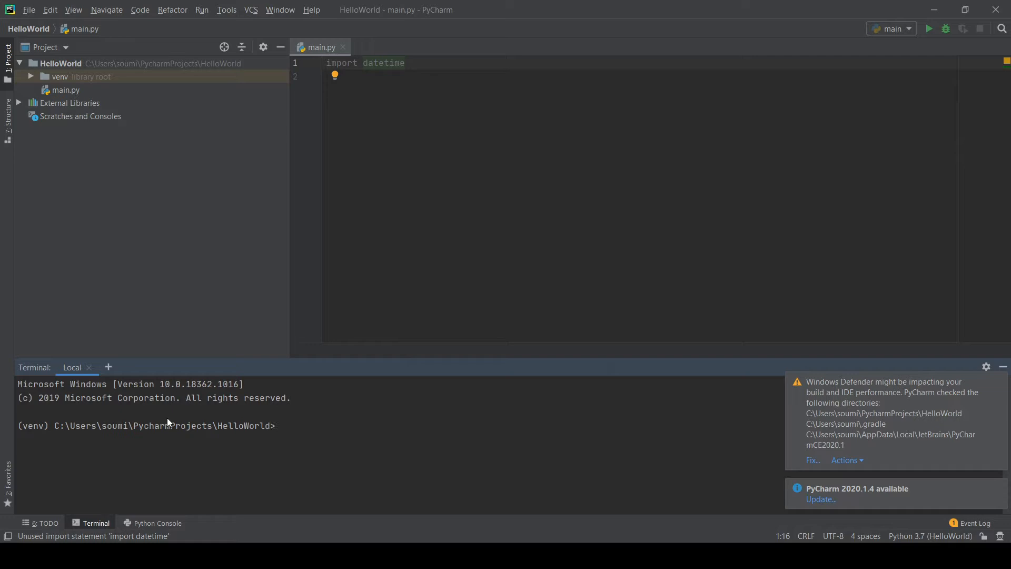
{"action": "type", "text": "pip install playsound"}
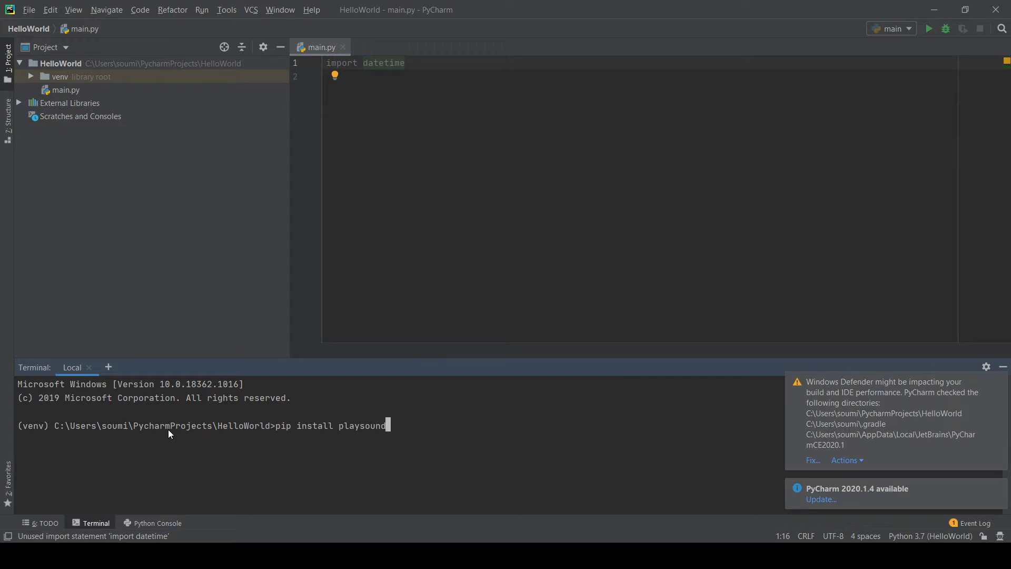
{"action": "key", "text": "Enter"}
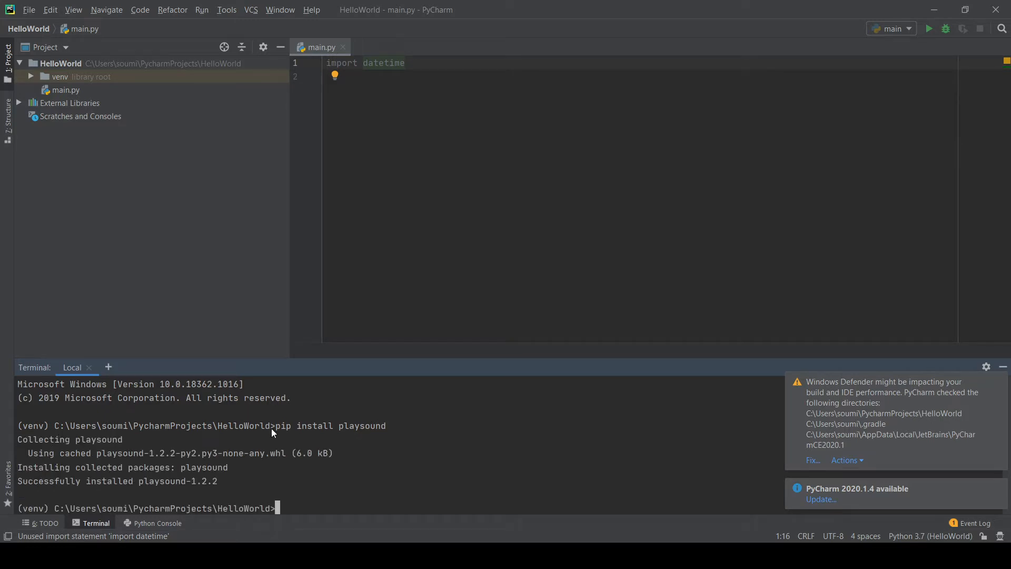
{"action": "mouse_move", "coordinate": [303, 473]}
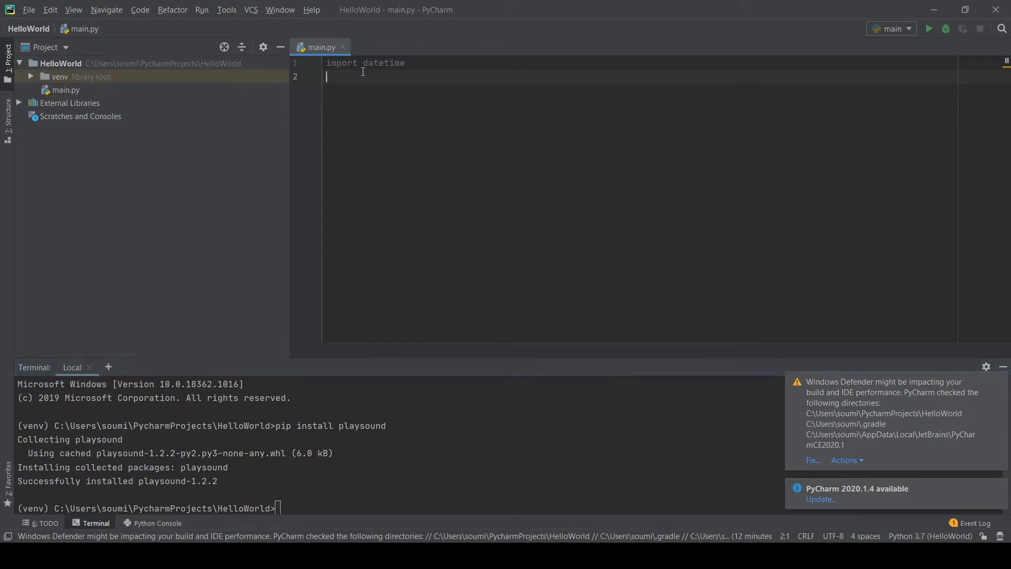
Step: Add 'from playsound import playsound' on a new line below the datetime import
{"action": "key", "text": "Enter"}
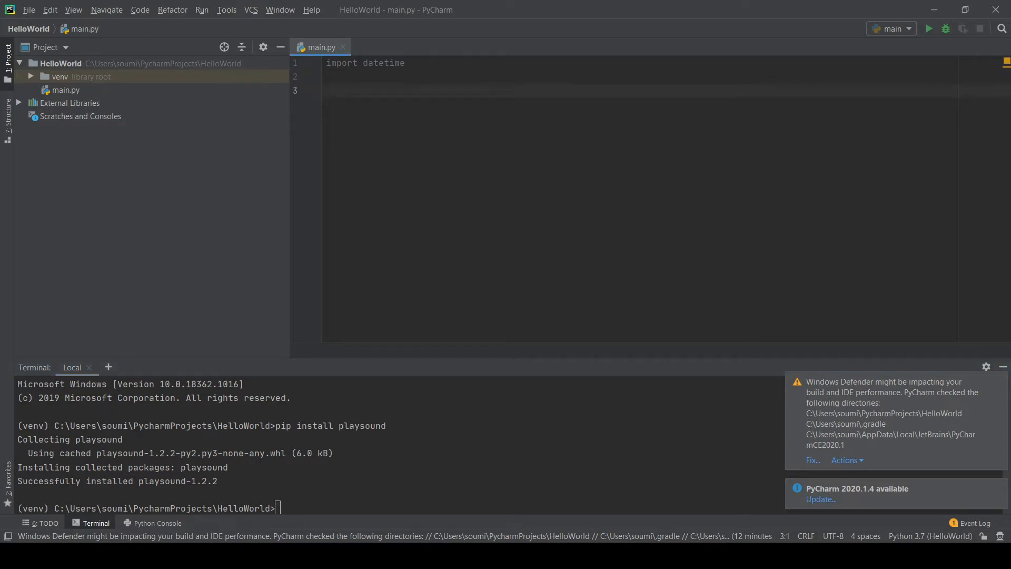
{"action": "type", "text": "from p"}
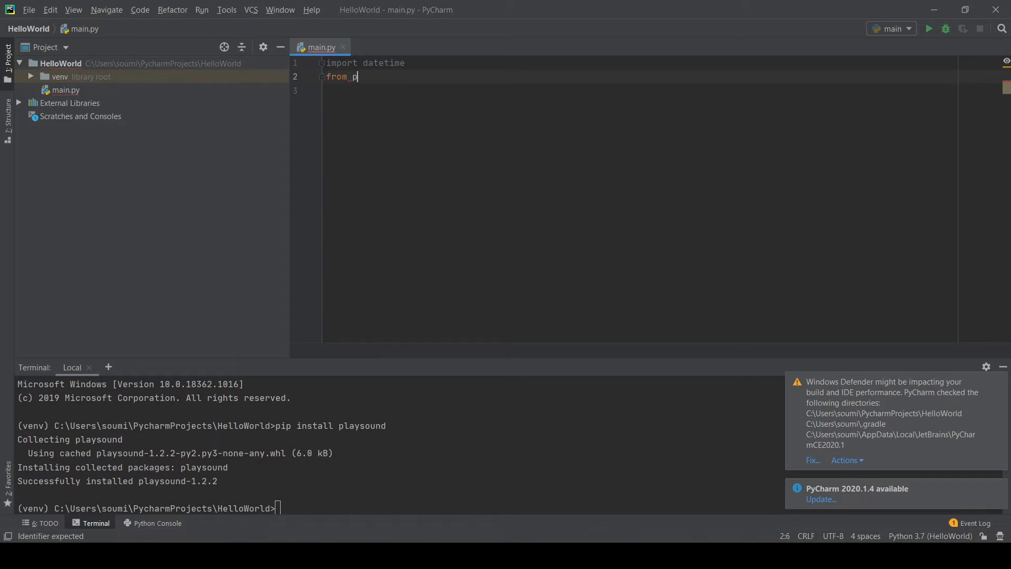
{"action": "type", "text": "laysound im"}
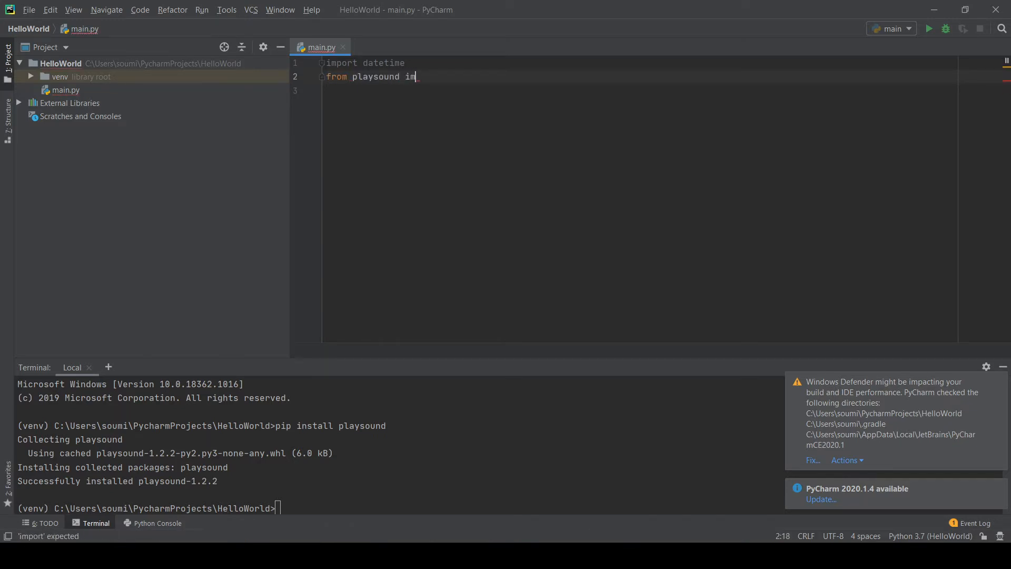
{"action": "type", "text": "port playsound"}
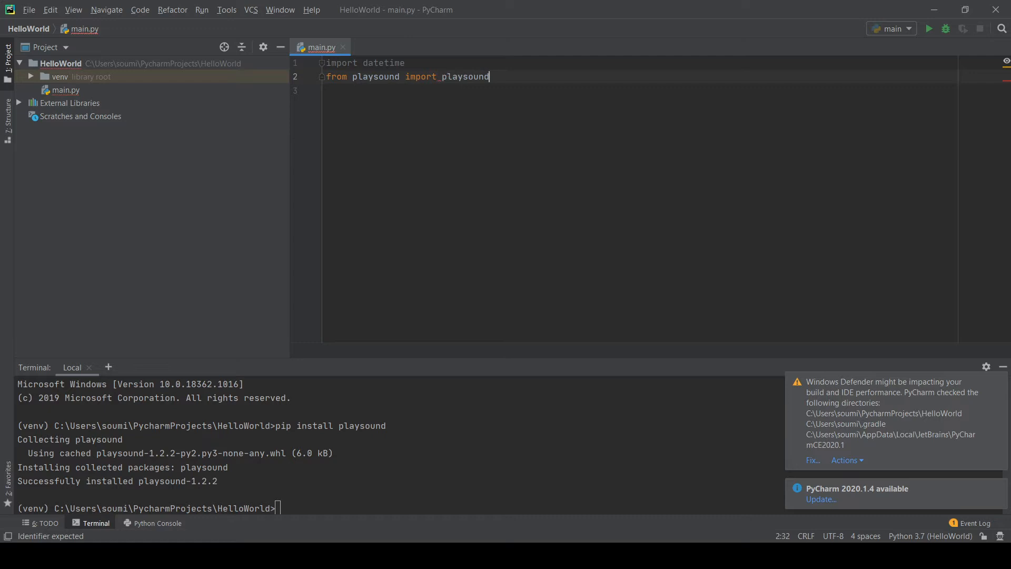
{"action": "key", "text": "Enter"}
{"action": "type", "text": "print(\""}
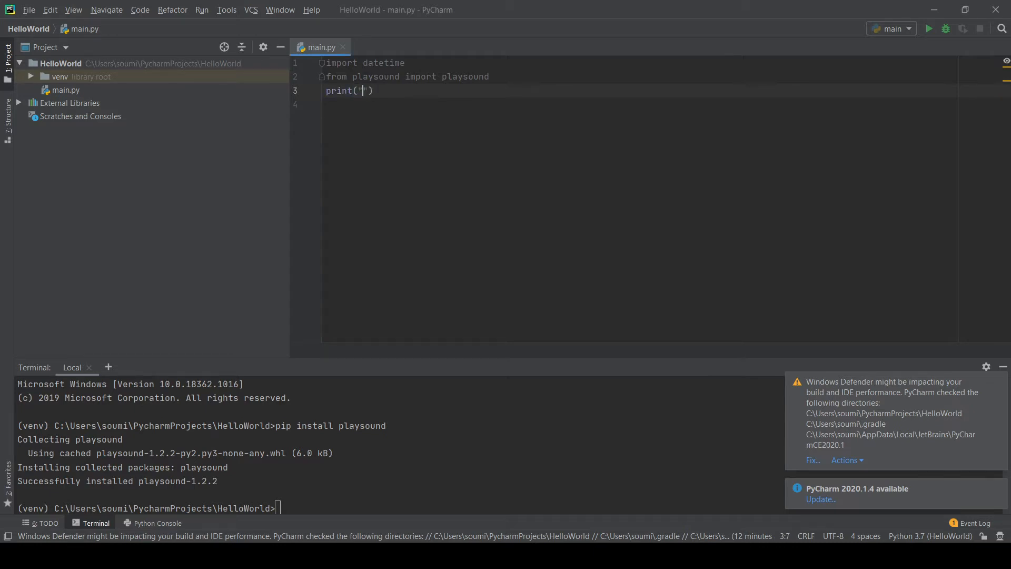
Step: Write print("It is "+datetime.datetime.today().strftime("%H")) on line 3
{"action": "type", "text": "It is"}
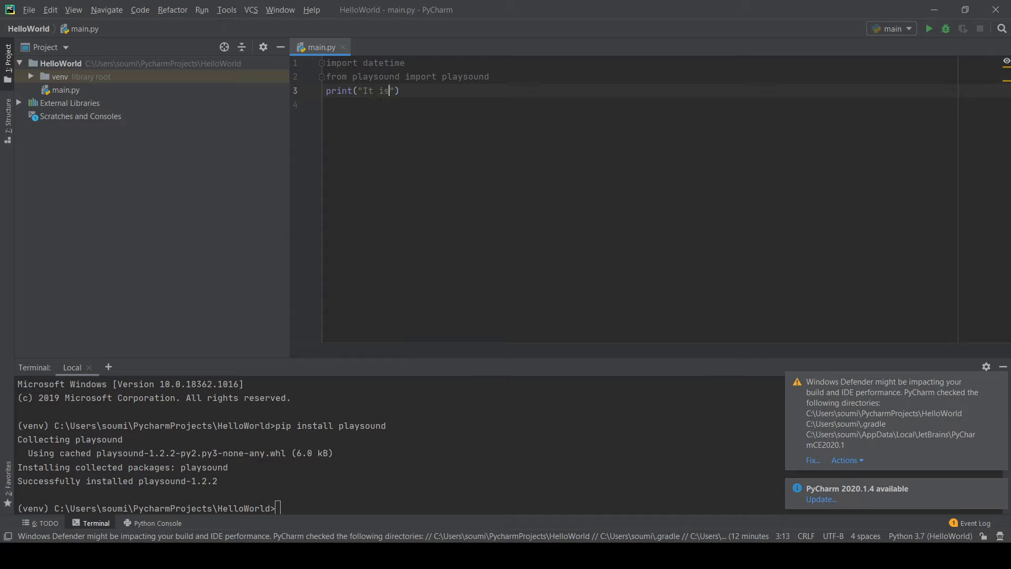
{"action": "type", "text": ":"}
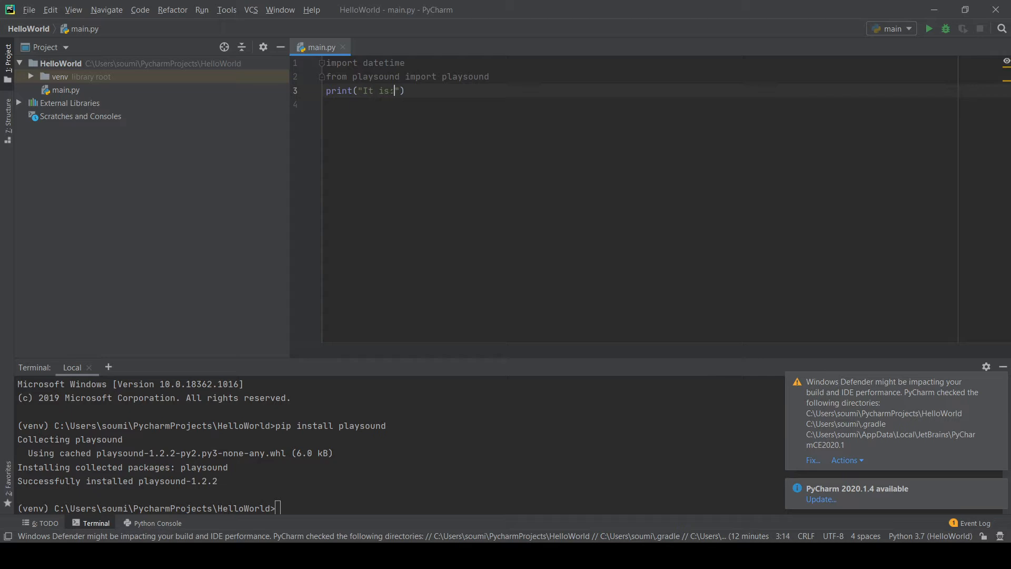
{"action": "key", "text": "Backspace"}
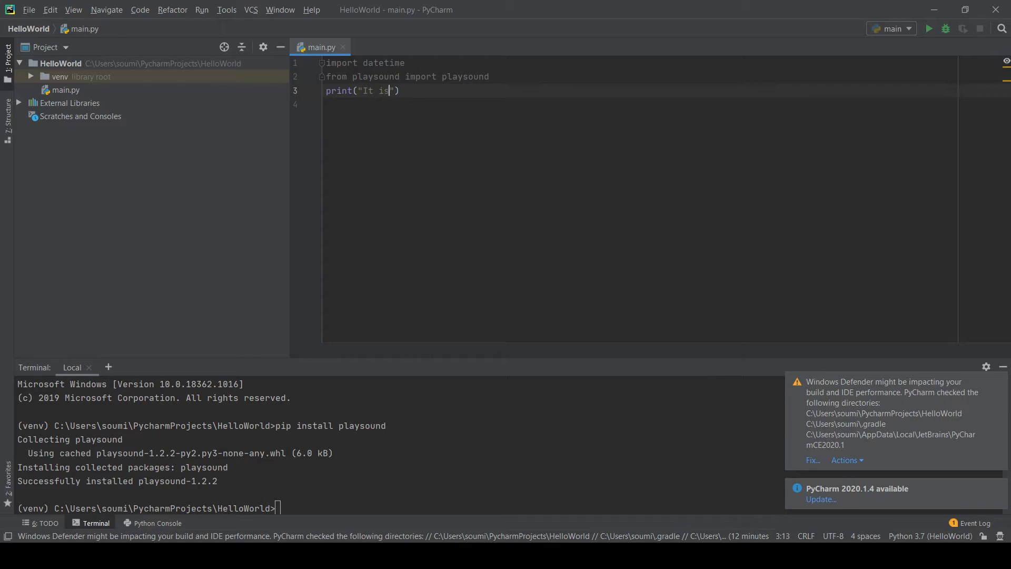
{"action": "type", "text": "\" \""}
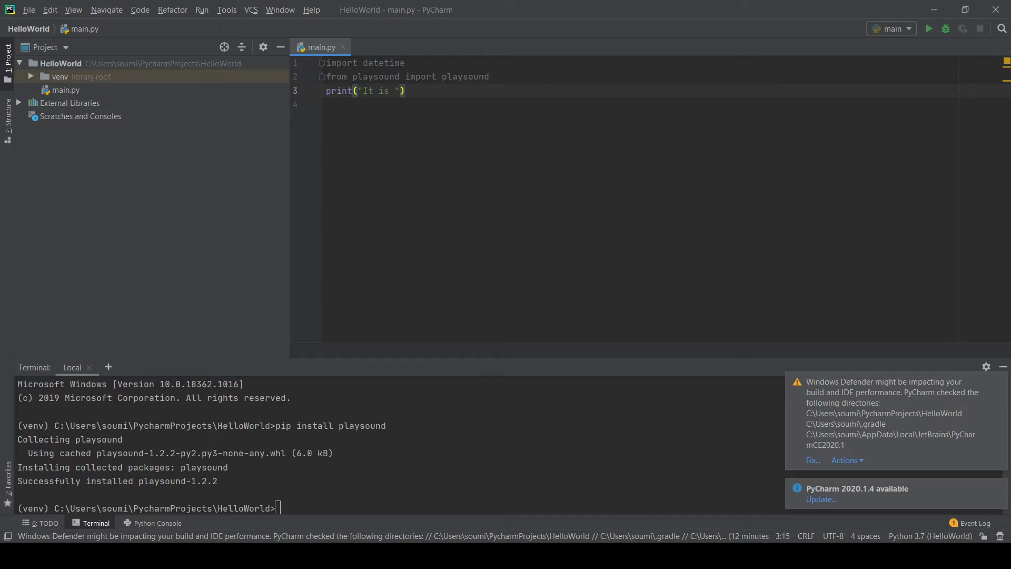
{"action": "type", "text": "+datetime"}
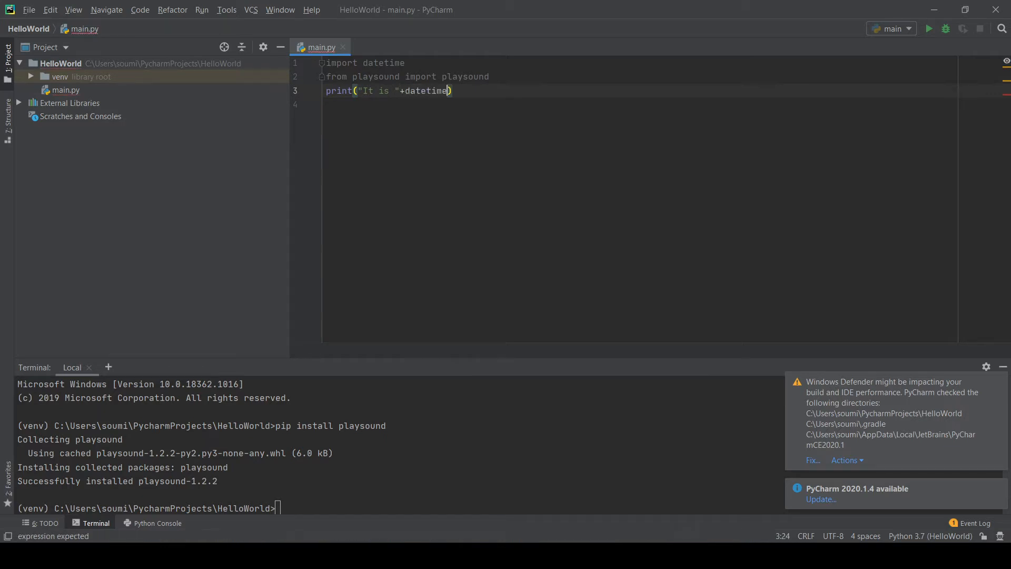
{"action": "type", "text": ".datetime"}
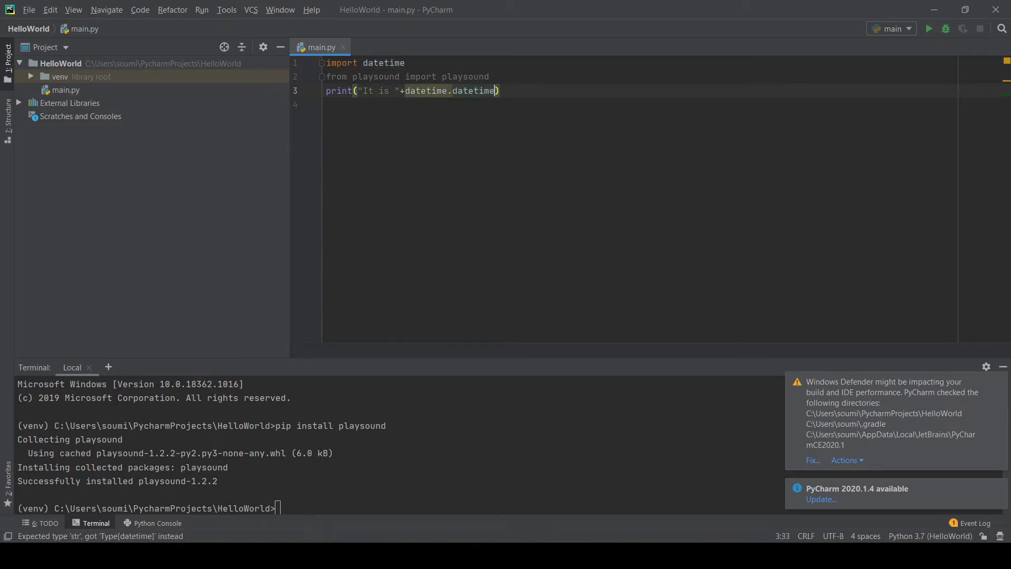
{"action": "type", "text": ".today()"}
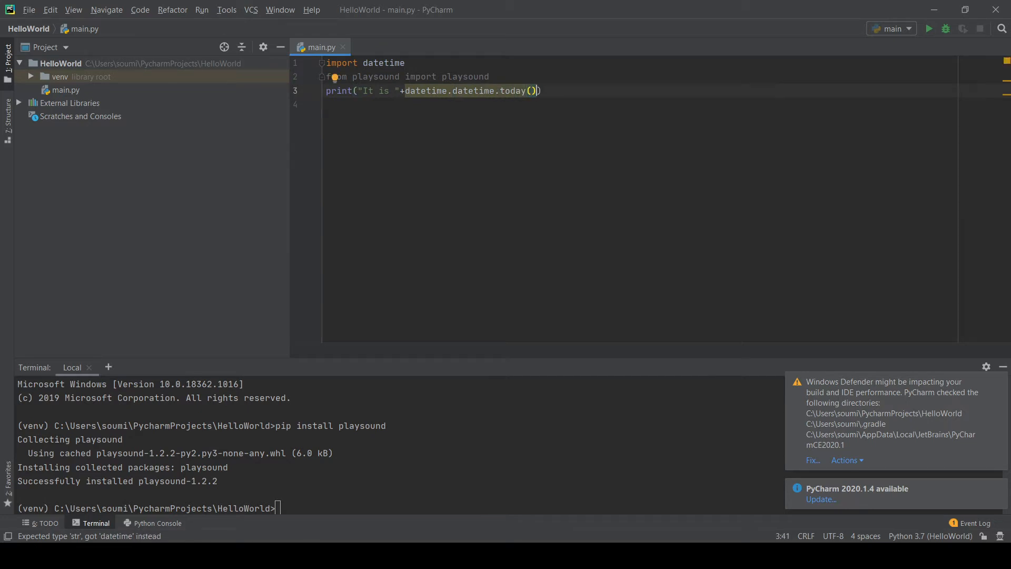
{"action": "type", "text": ".strftime()"}
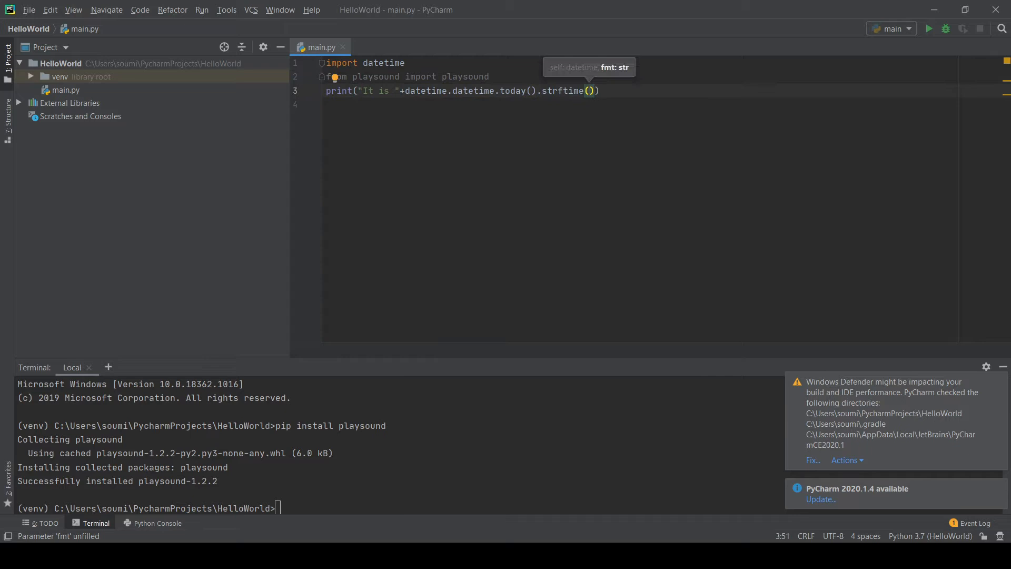
{"action": "type", "text": "\"\""}
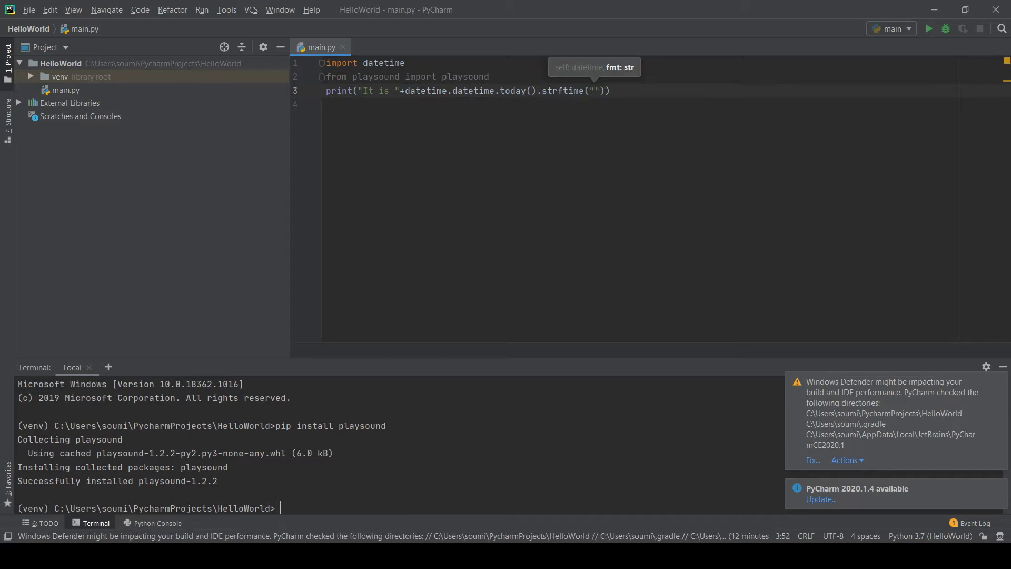
{"action": "type", "text": "%"}
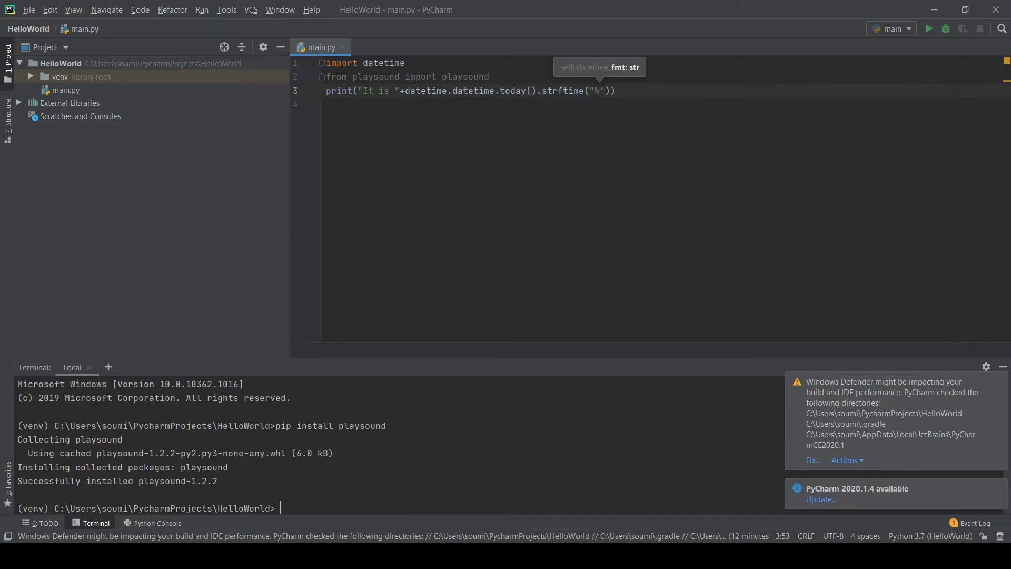
{"action": "type", "text": "H"}
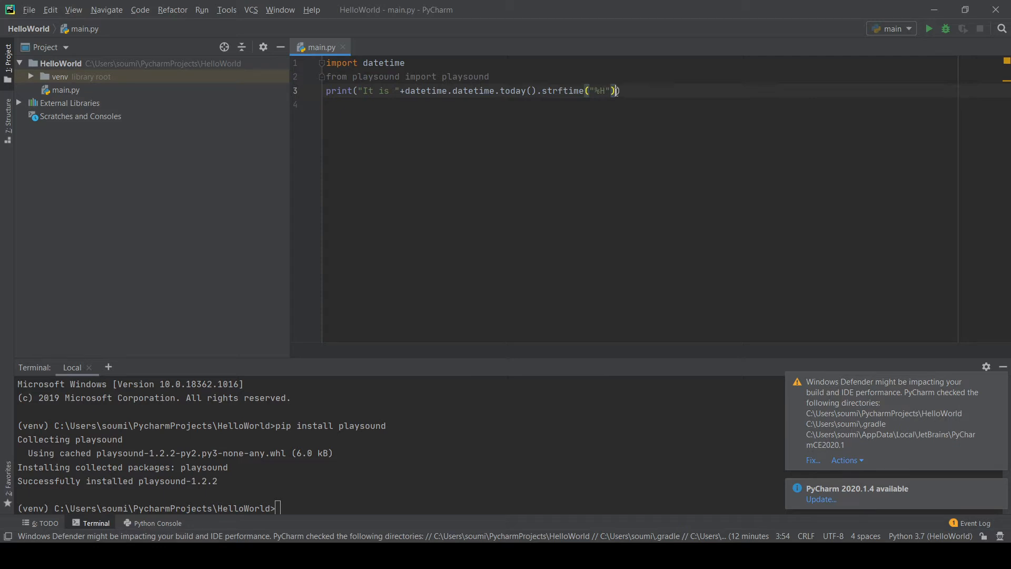
Step: Append +":"+datetime.datetime.today().strftime("%M") to the print, then show the Python Console
{"action": "left_click_drag", "start_coordinate": [408, 90], "coordinate": [615, 90]}
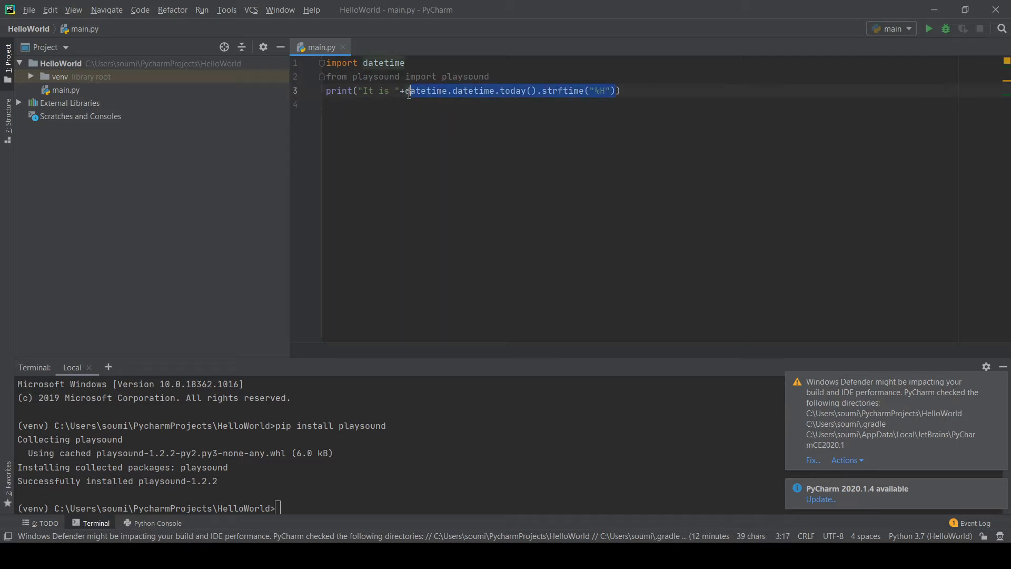
{"action": "left_click", "coordinate": [663, 130]}
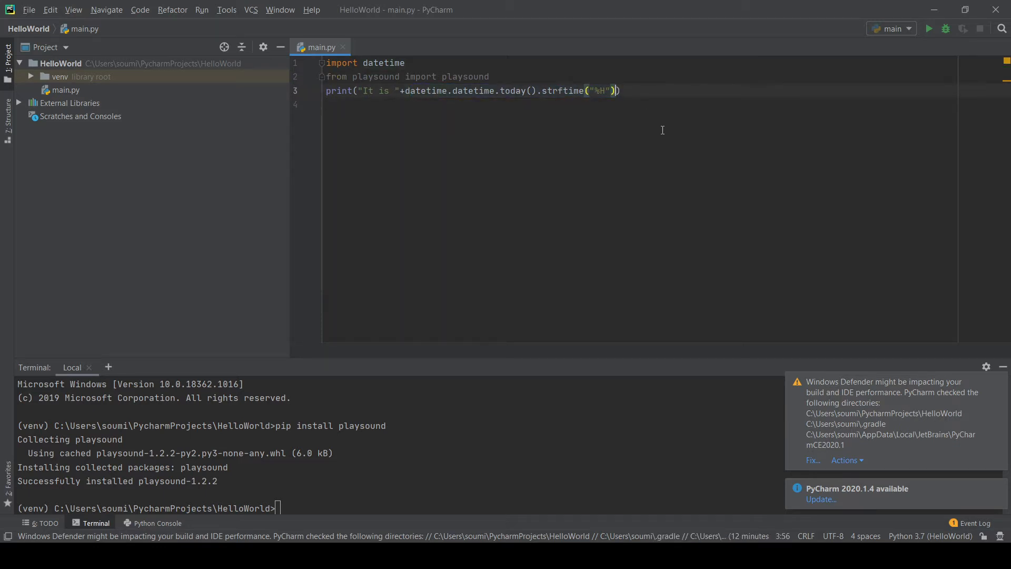
{"action": "type", "text": "\":\""}
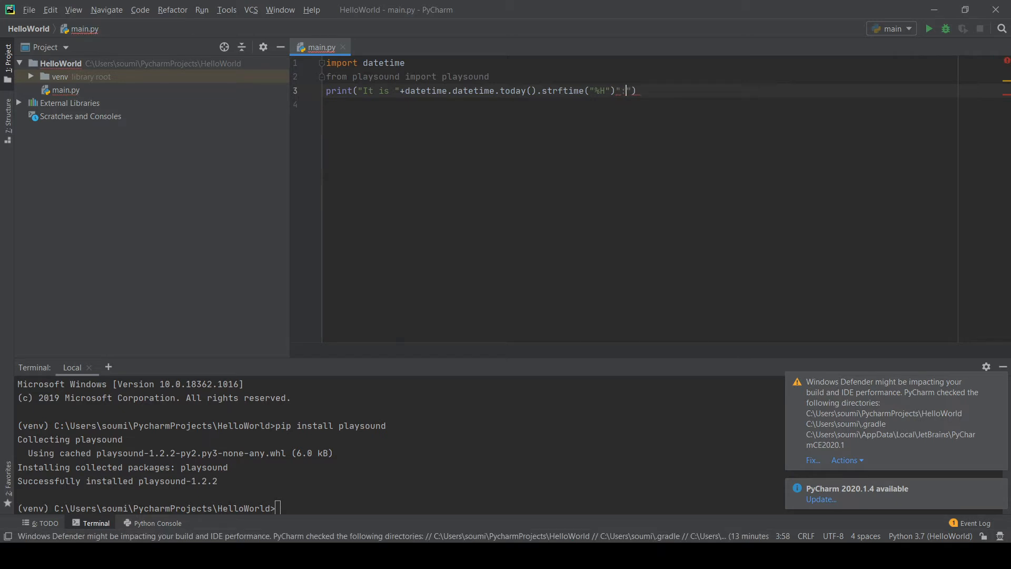
{"action": "type", "text": "+"}
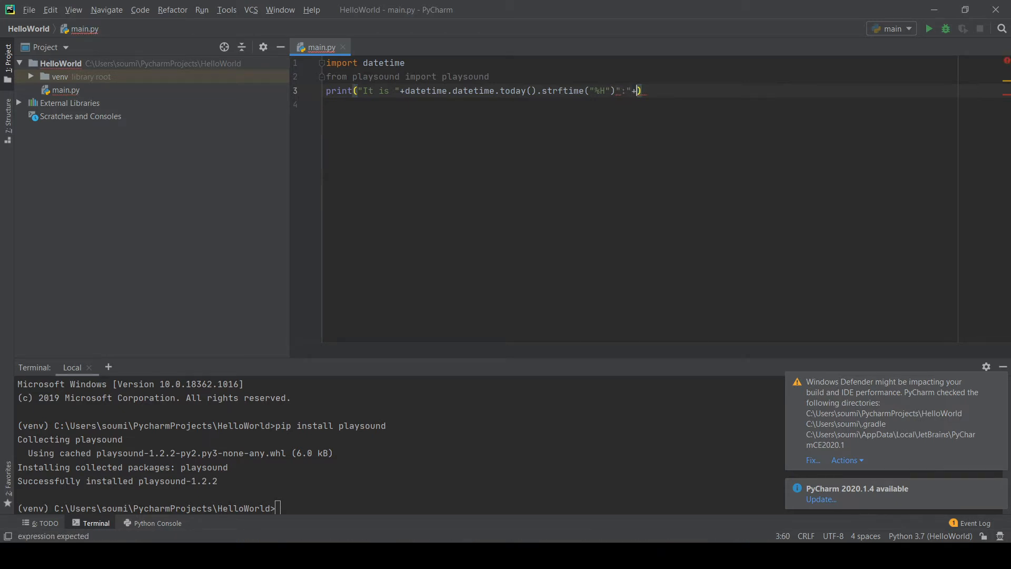
{"action": "type", "text": "datetime"}
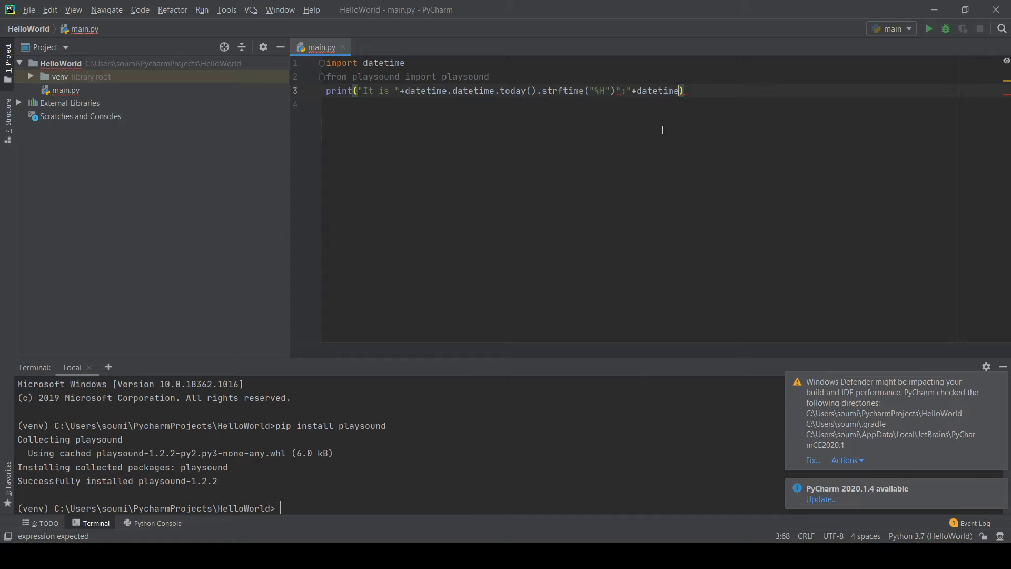
{"action": "type", "text": ".datetime"}
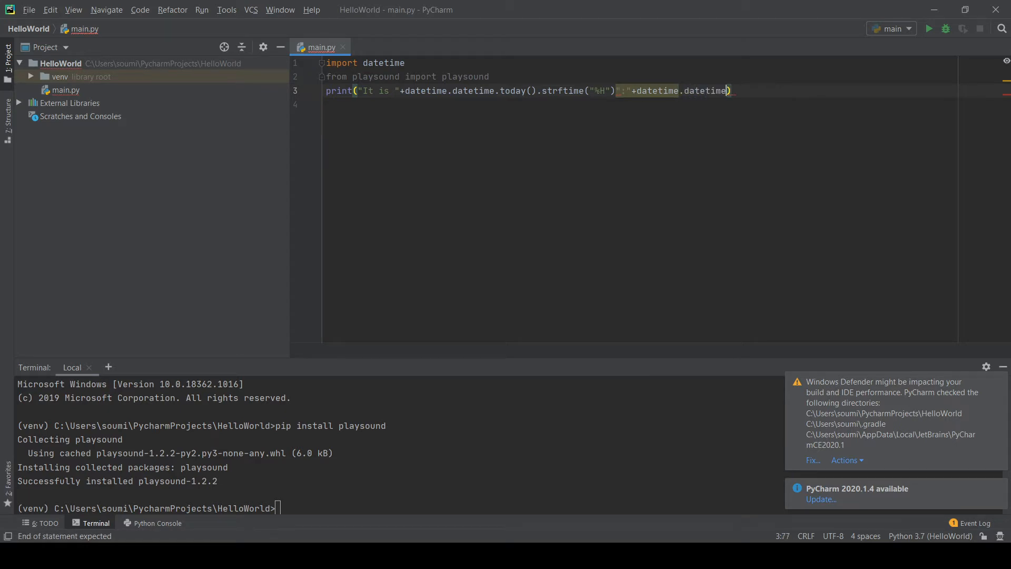
{"action": "type", "text": ".today()"}
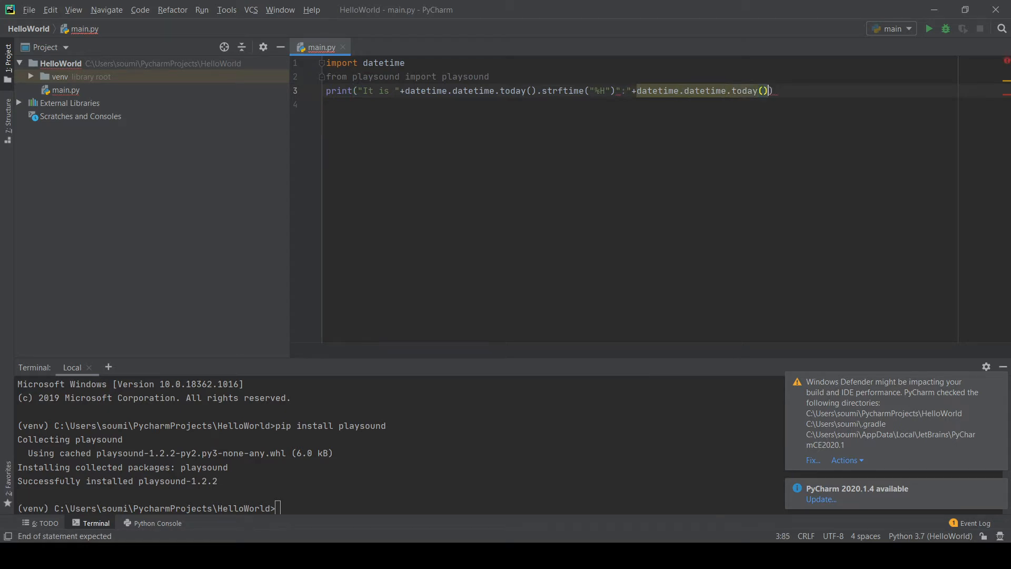
{"action": "type", "text": ".st"}
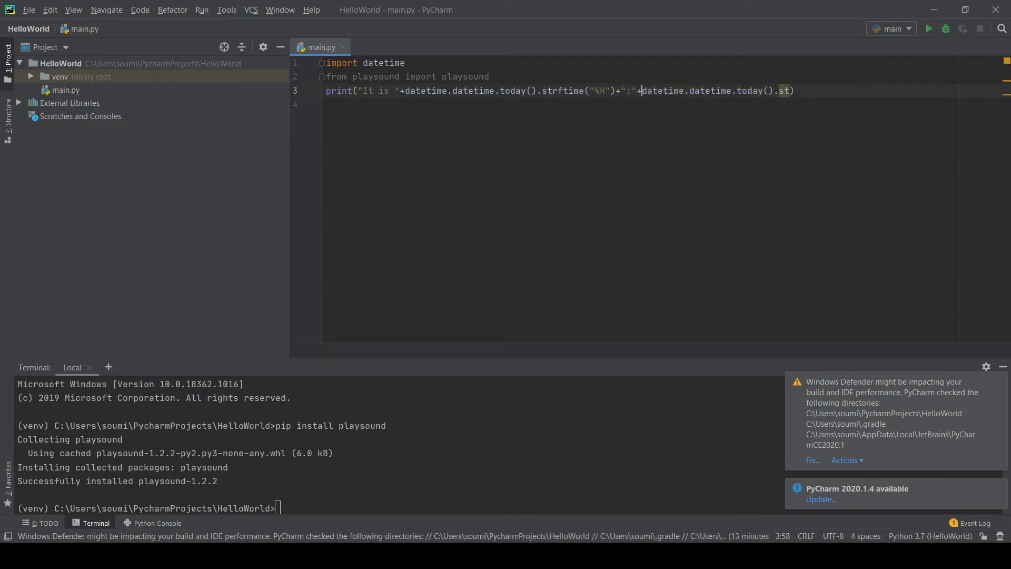
{"action": "type", "text": "rftime(\""}
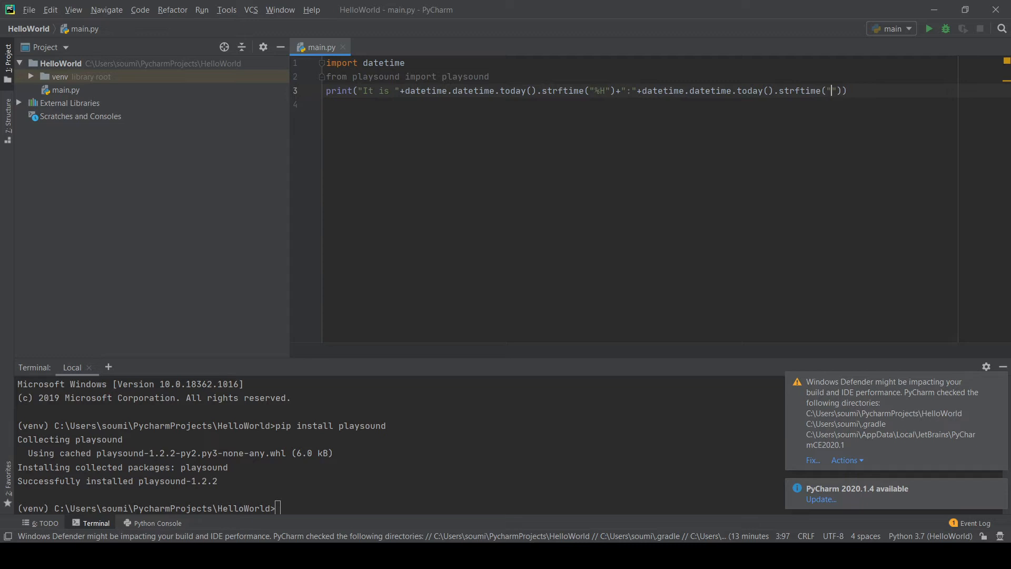
{"action": "type", "text": "%M"}
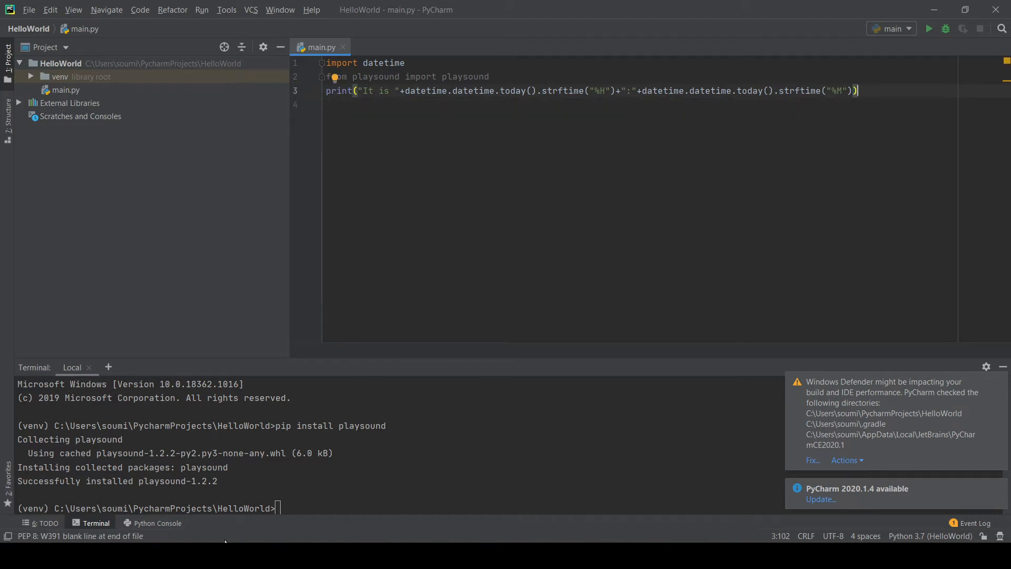
{"action": "left_click", "coordinate": [157, 523]}
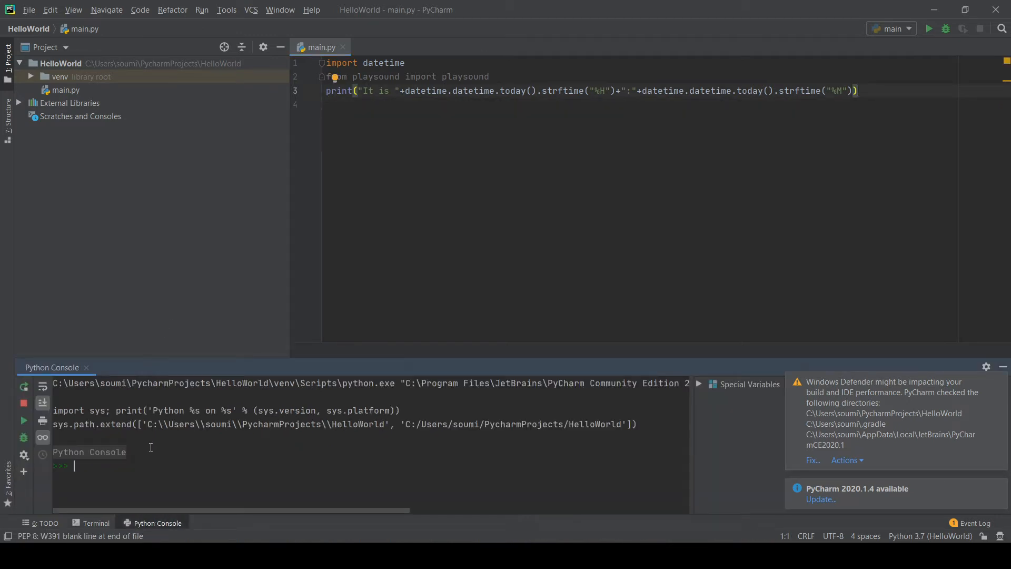
{"action": "mouse_move", "coordinate": [259, 4]}
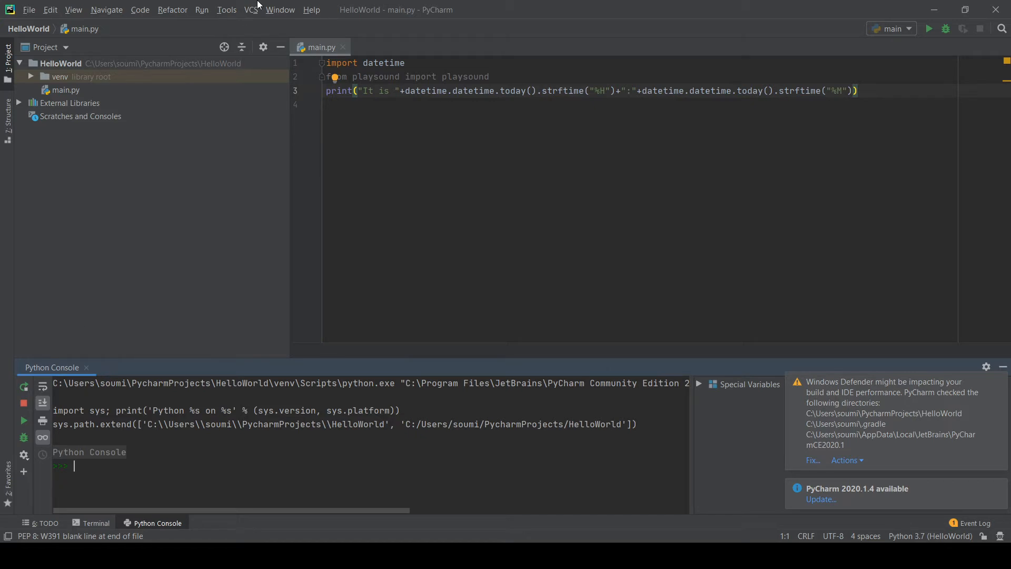
Step: Run main.py from the Run menu, getting 'It is 21:22' and exit code 0
{"action": "left_click", "coordinate": [930, 28]}
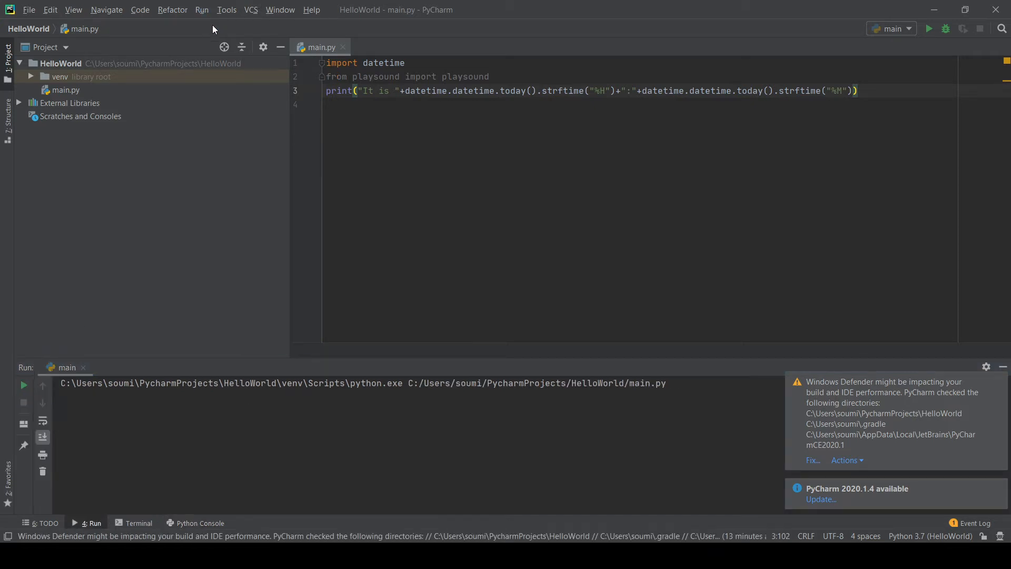
{"action": "left_click", "coordinate": [931, 29]}
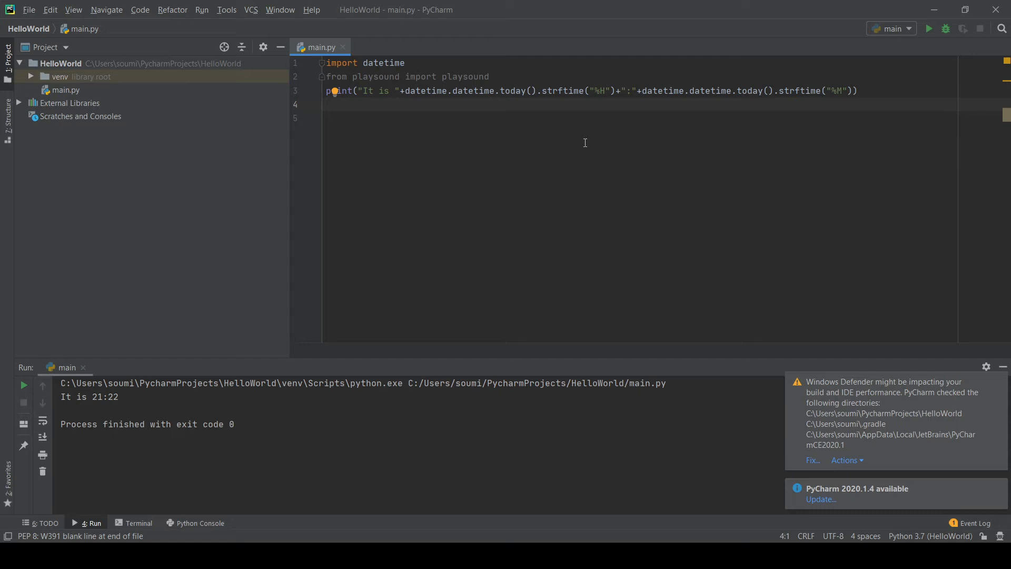
Step: Add hour = input("What hour should your alarm be raised (Enter military time): ") and begin the minute line
{"action": "type", "text": "hour = input("}
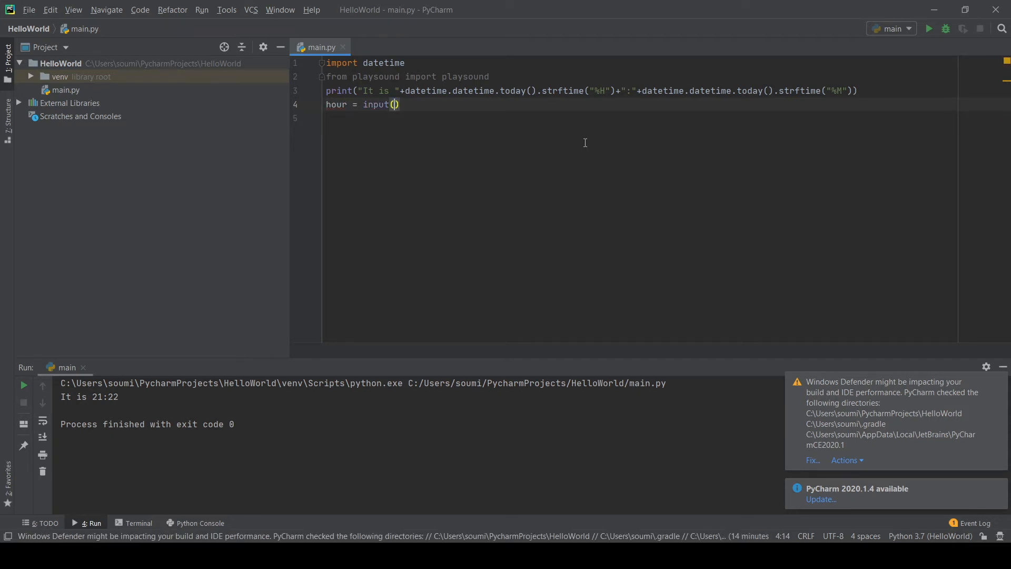
{"action": "type", "text": "\"\""}
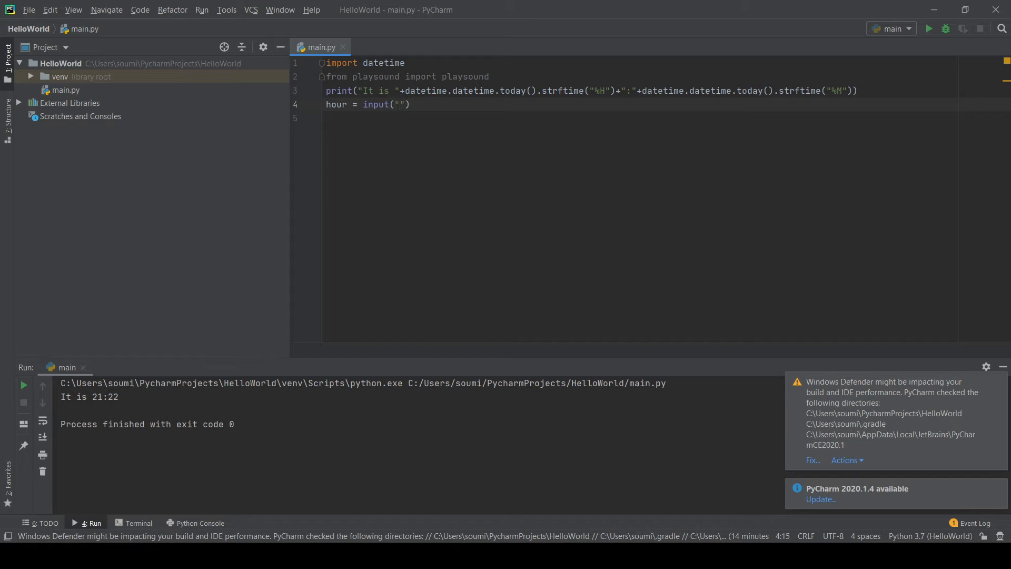
{"action": "type", "text": "What"}
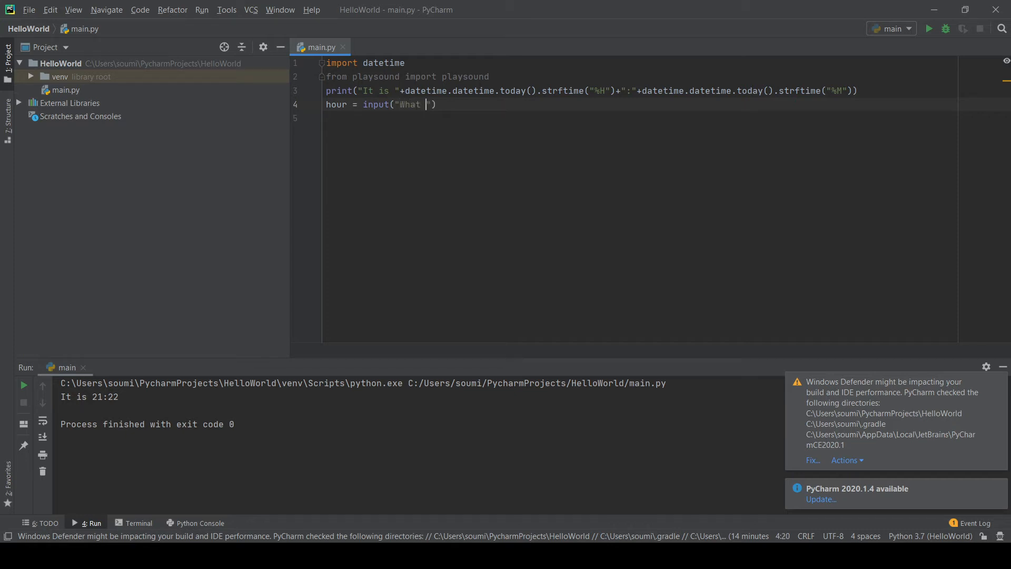
{"action": "type", "text": "hour shoud"}
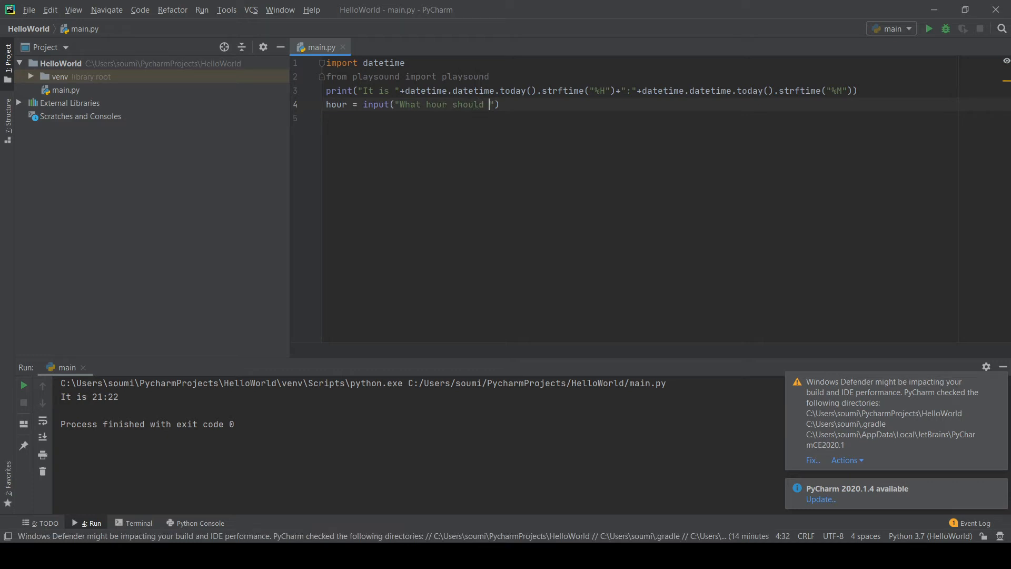
{"action": "type", "text": "your alarm be"}
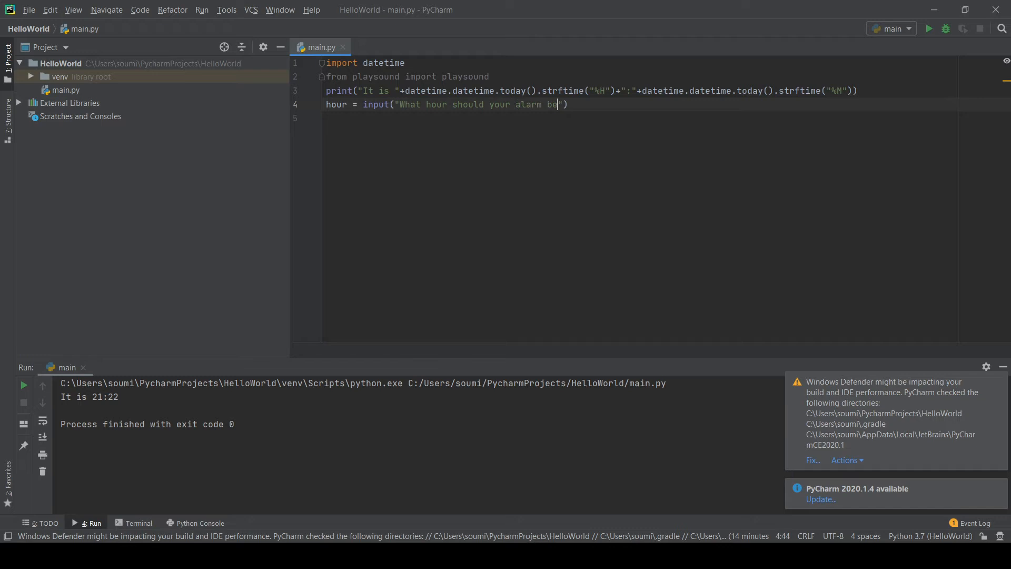
{"action": "type", "text": "raised:"}
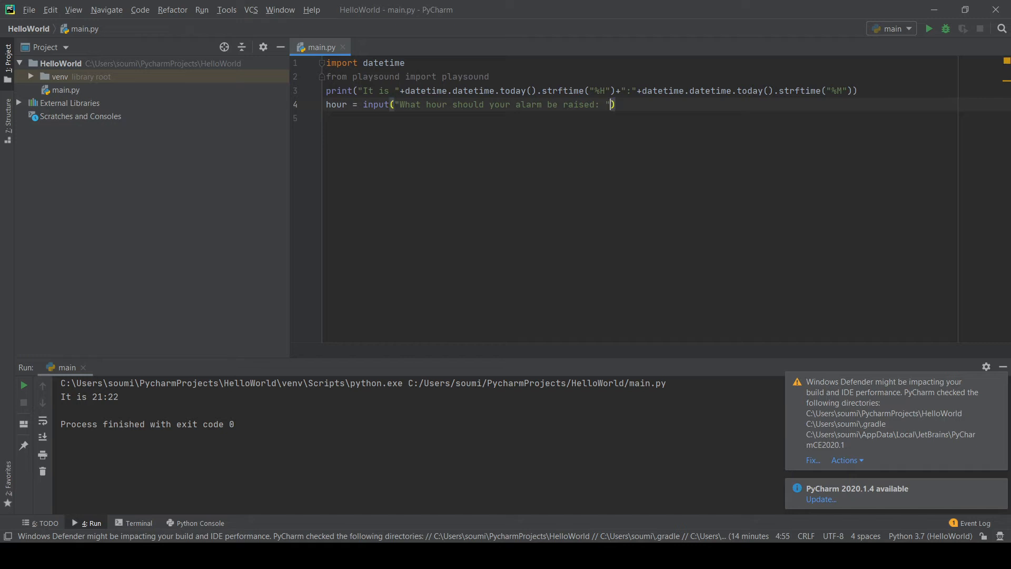
{"action": "type", "text": "+"}
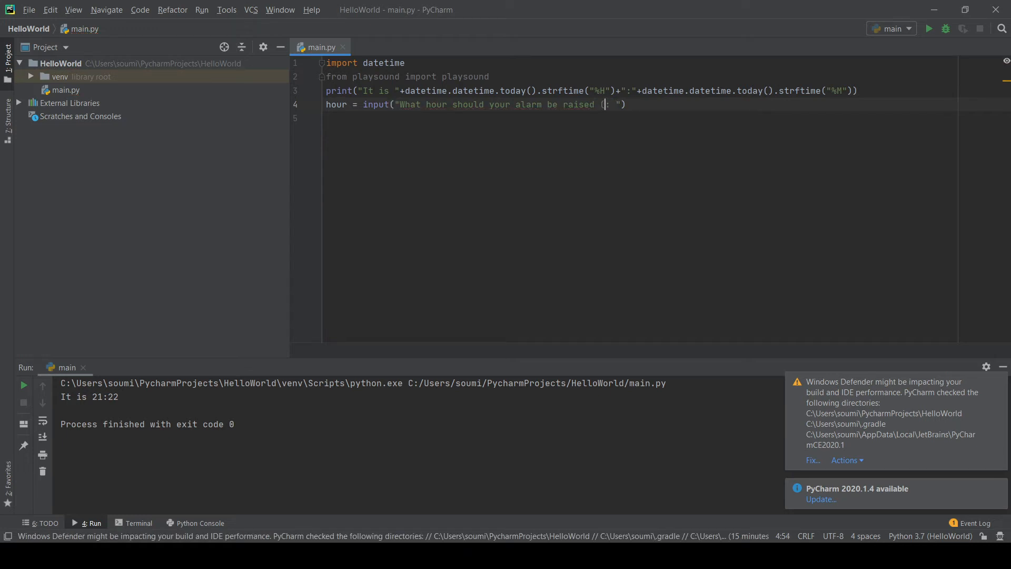
{"action": "type", "text": "Enter military tim"}
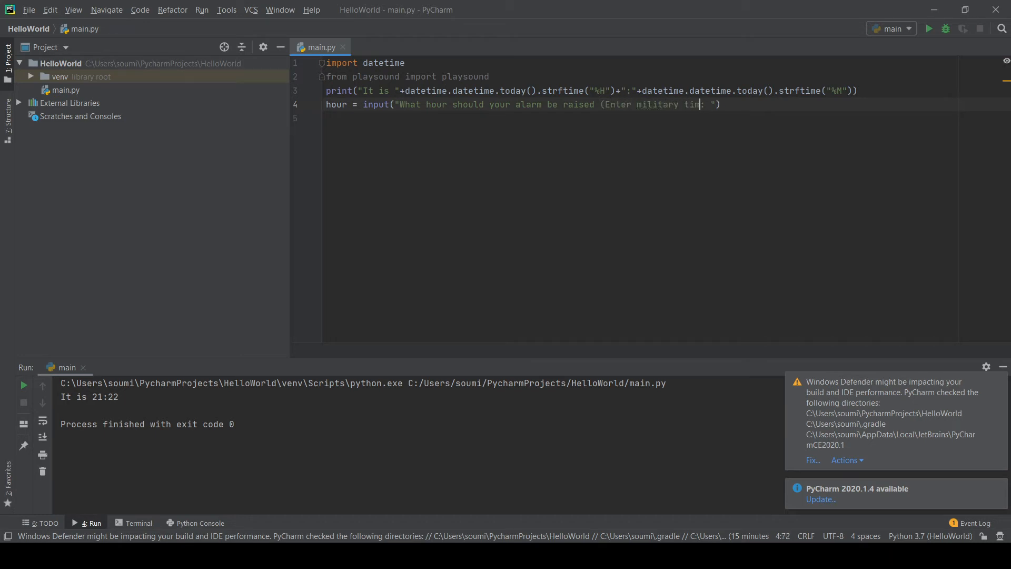
{"action": "key", "text": "enter"}
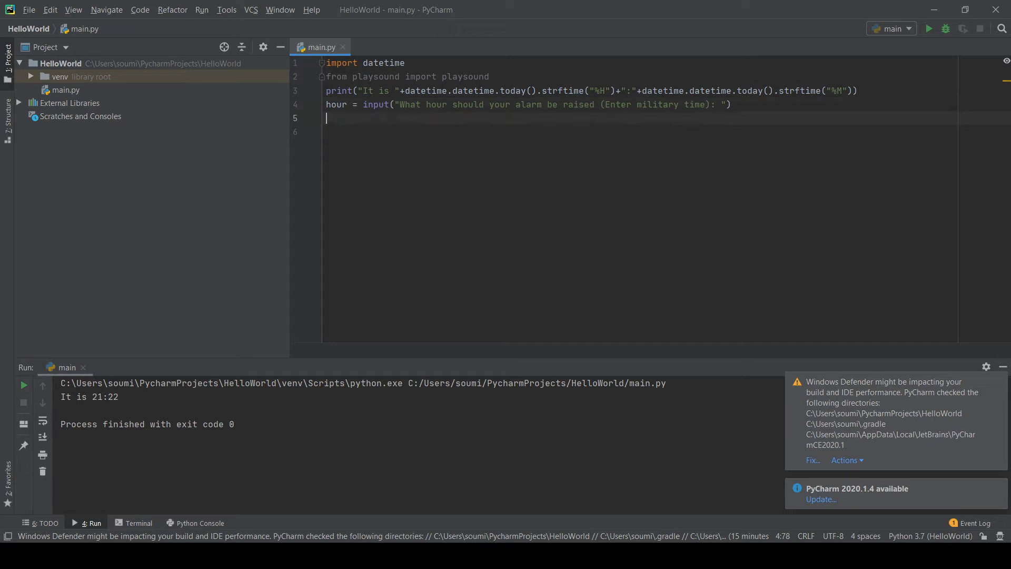
{"action": "type", "text": "minut"}
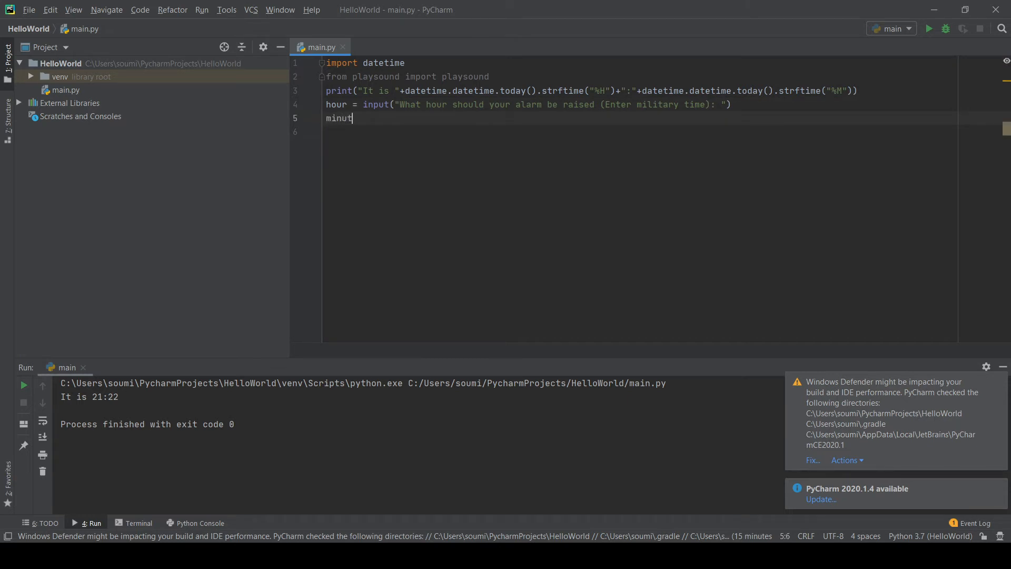
Step: Complete minute = input("What minute should your alarm be raised: ") on line 5
{"action": "type", "text": "e = input(\"What minute should your alarm be raised"}
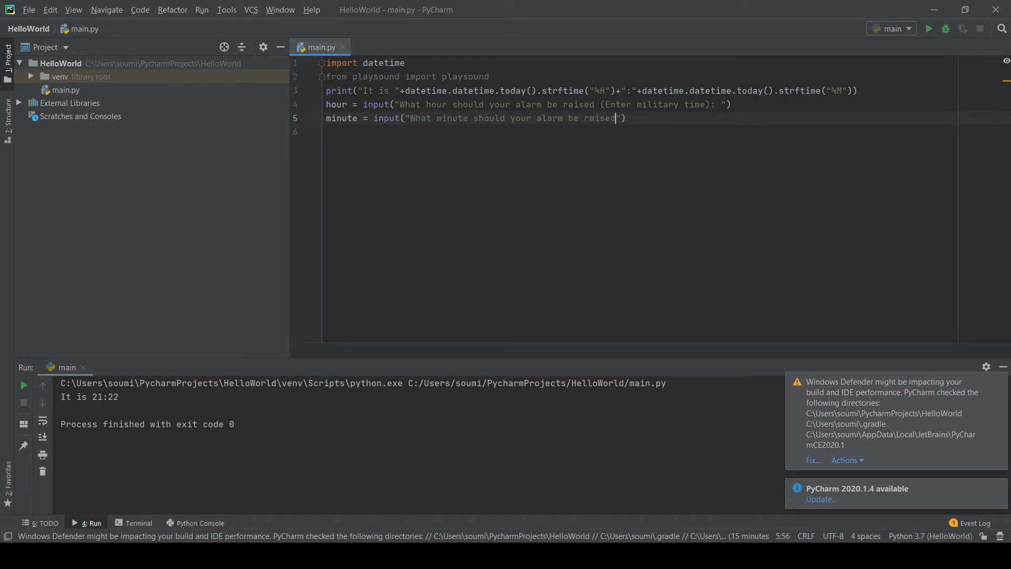
{"action": "type", "text": ":"}
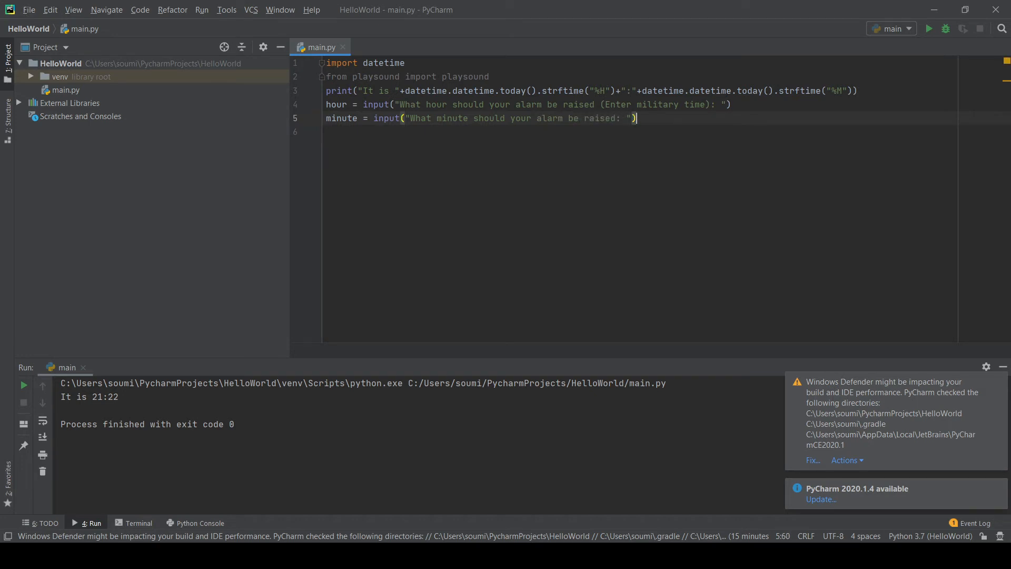
{"action": "key", "text": "Enter"}
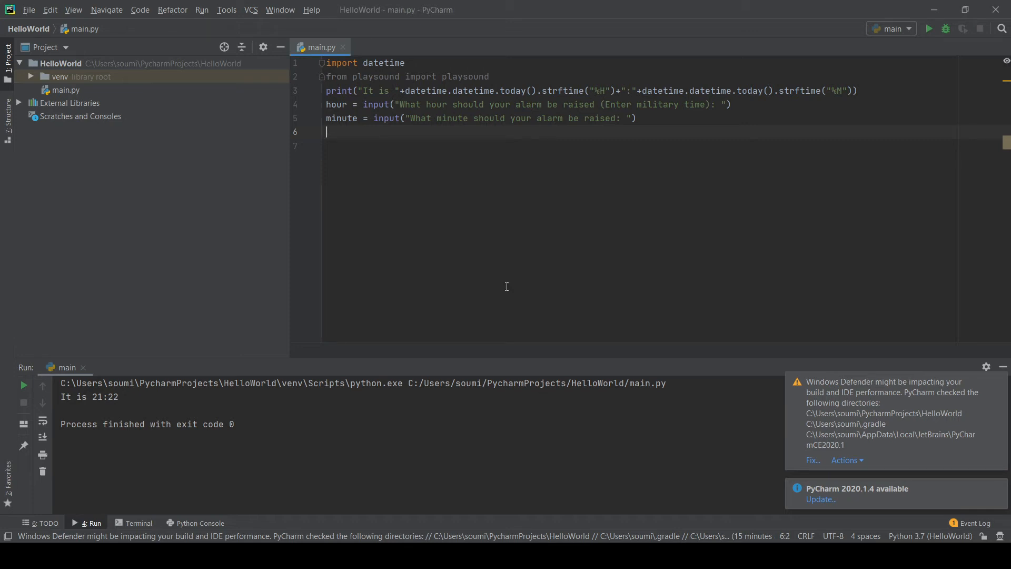
Step: Add x = False above a 'while x == False:' loop and start its body
{"action": "type", "text": "while"}
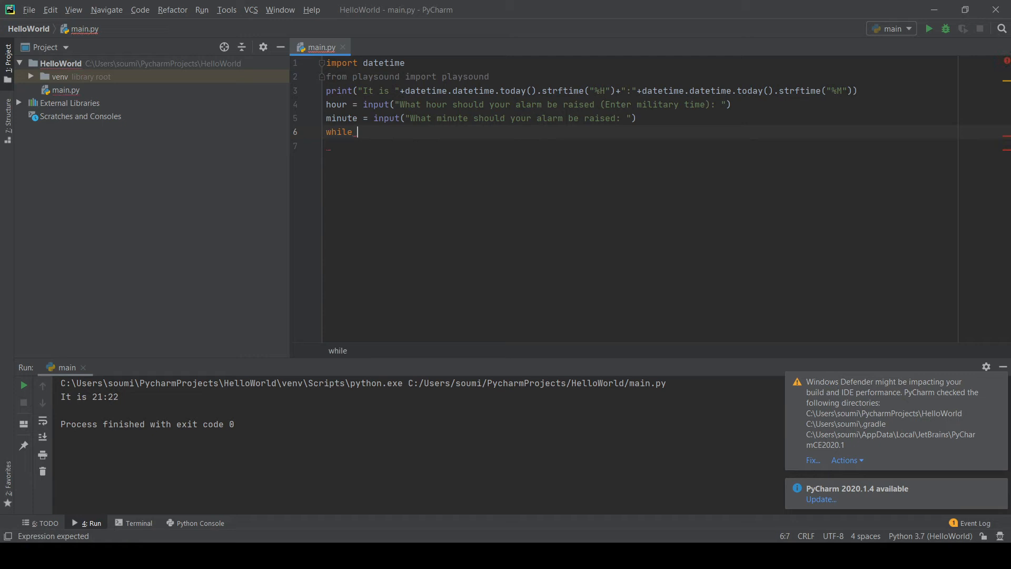
{"action": "key", "text": "Enter"}
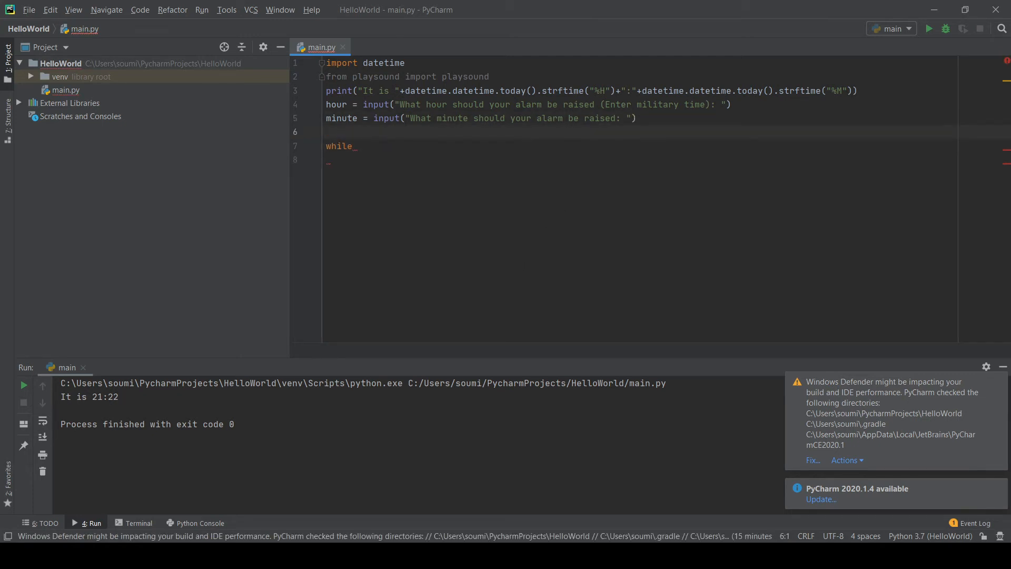
{"action": "type", "text": "x = False"}
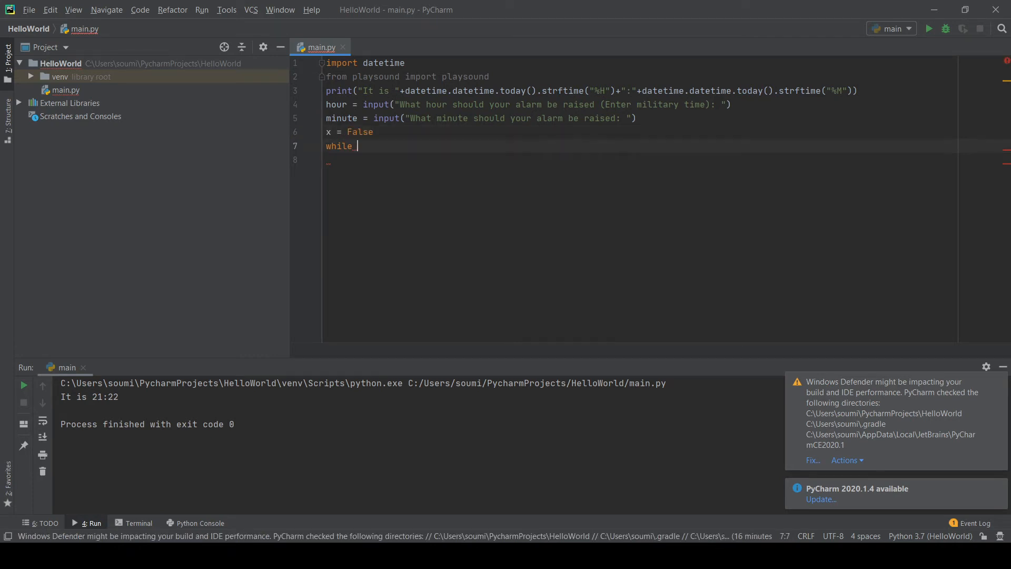
{"action": "type", "text": "x"}
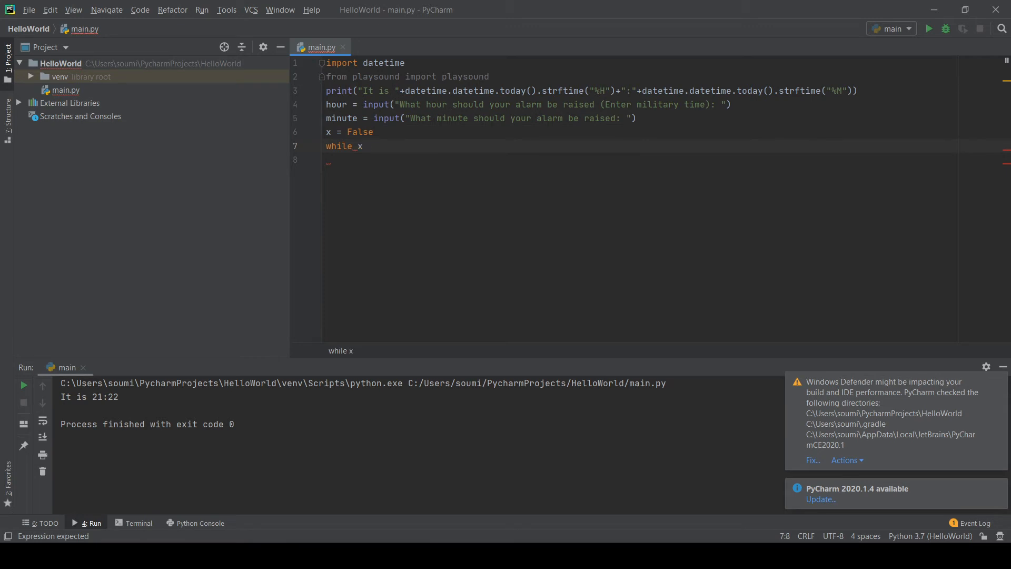
{"action": "mouse_move", "coordinate": [562, 118]}
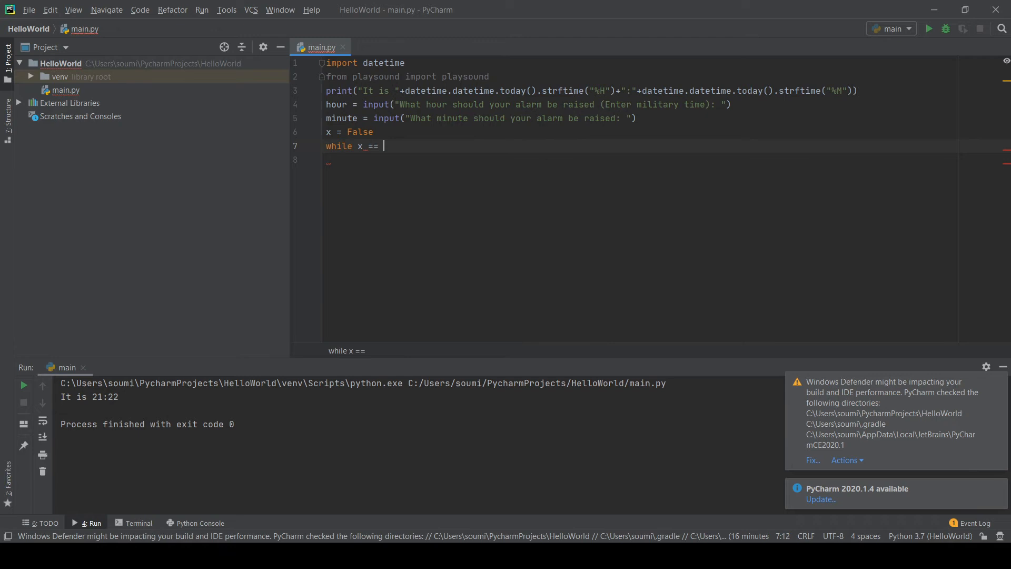
{"action": "type", "text": "F\\"}
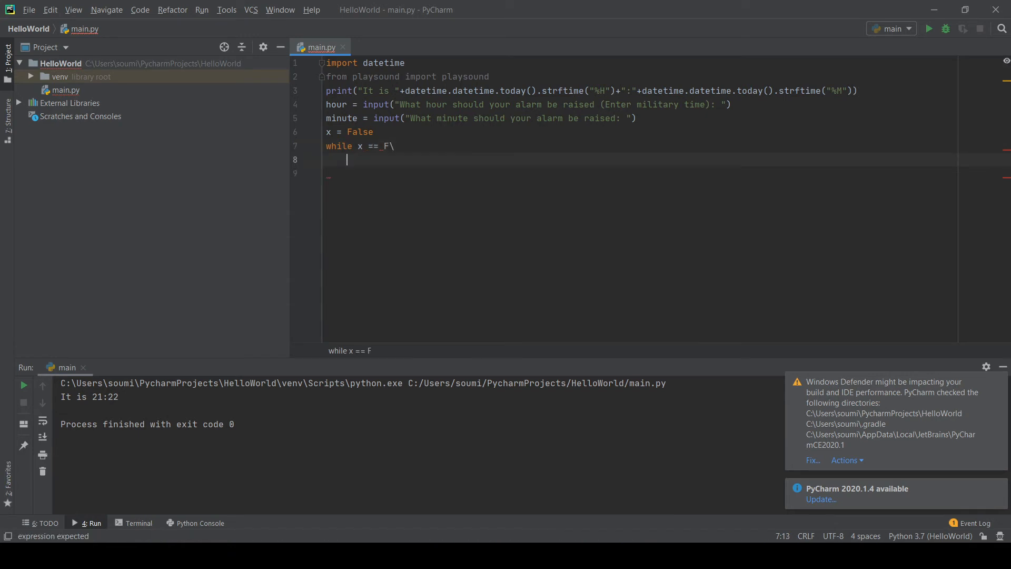
{"action": "type", "text": "False"}
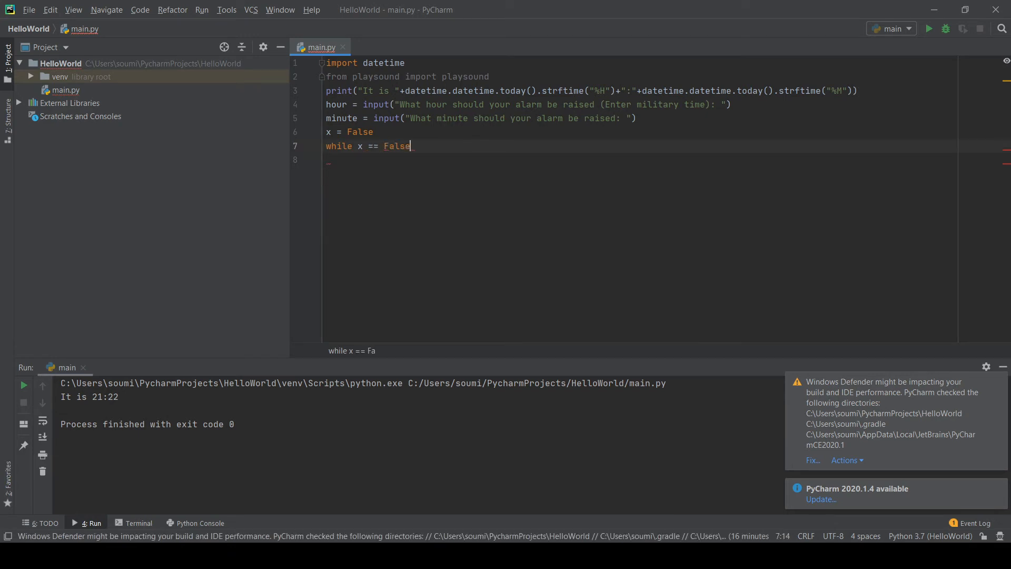
{"action": "key", "text": "Enter"}
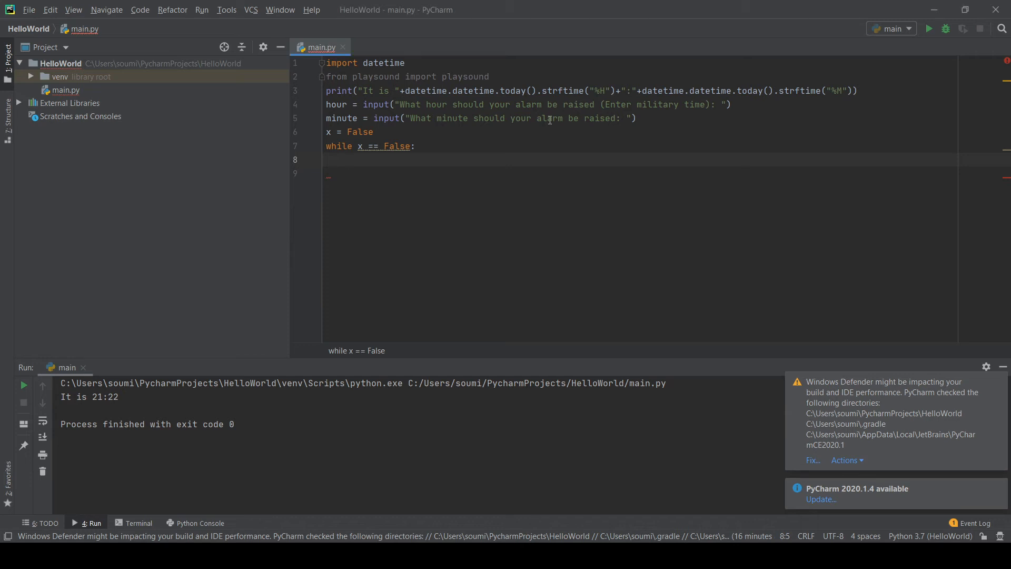
Step: Write 'if hour == int(datetime.datetime.today().strftime("%H"))' inside the loop
{"action": "type", "text": "if h"}
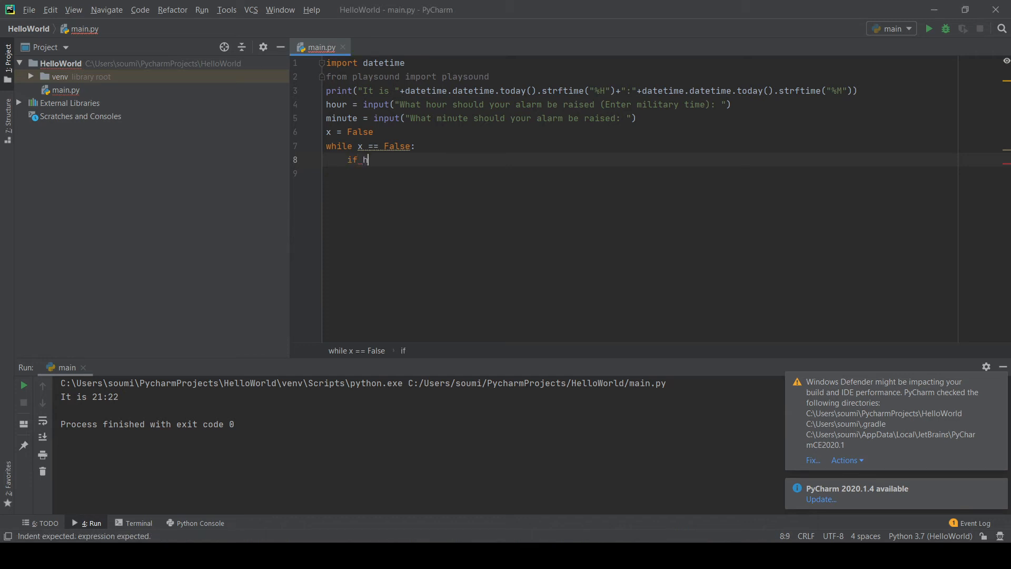
{"action": "type", "text": "our ="}
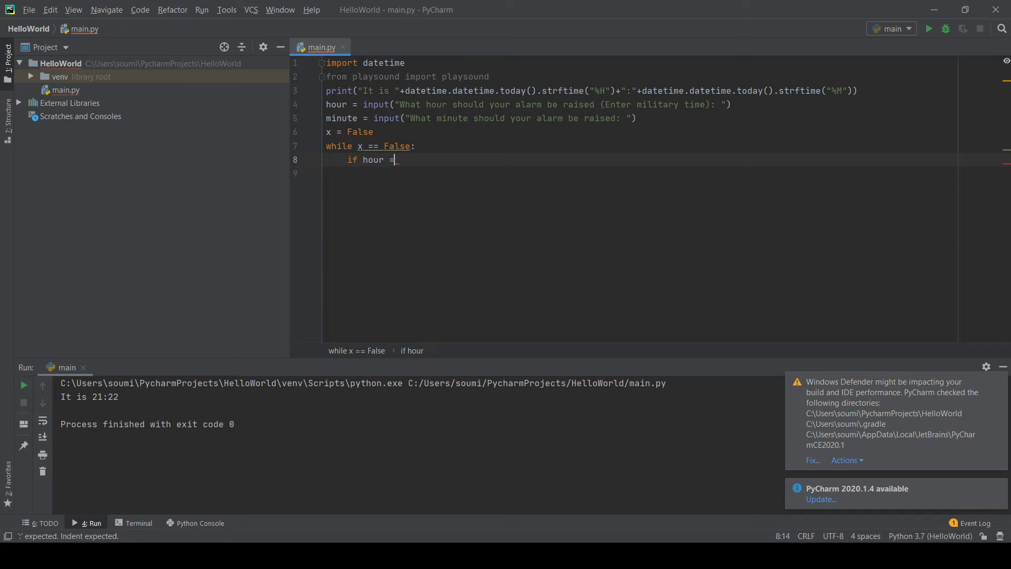
{"action": "type", "text": "="}
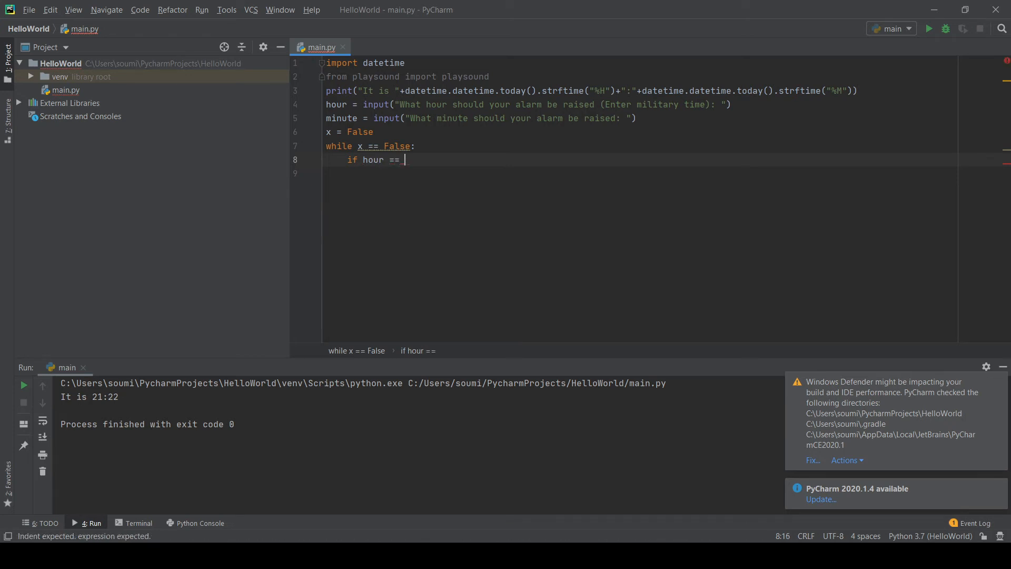
{"action": "type", "text": "datetime.da"}
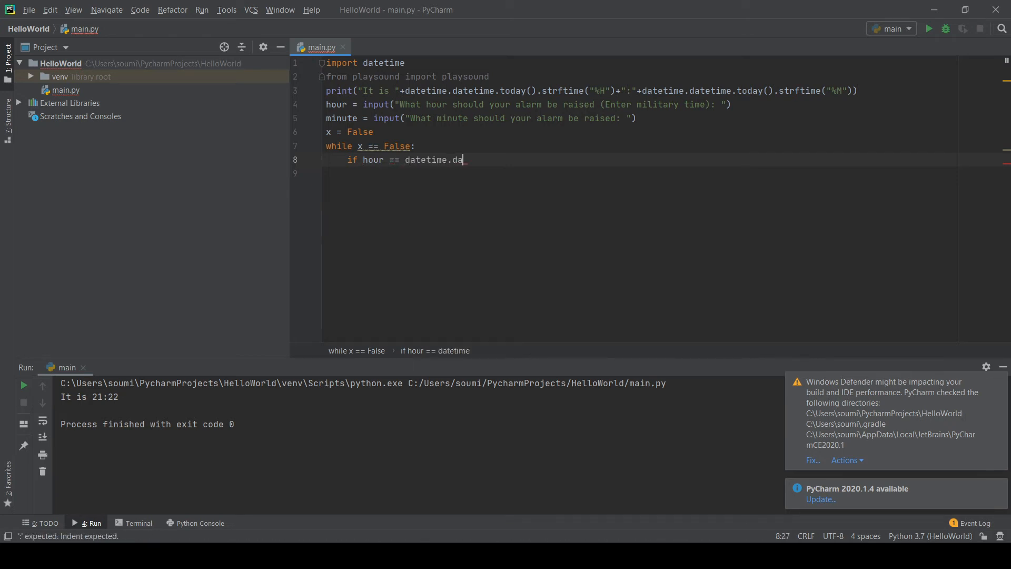
{"action": "type", "text": "tetime"}
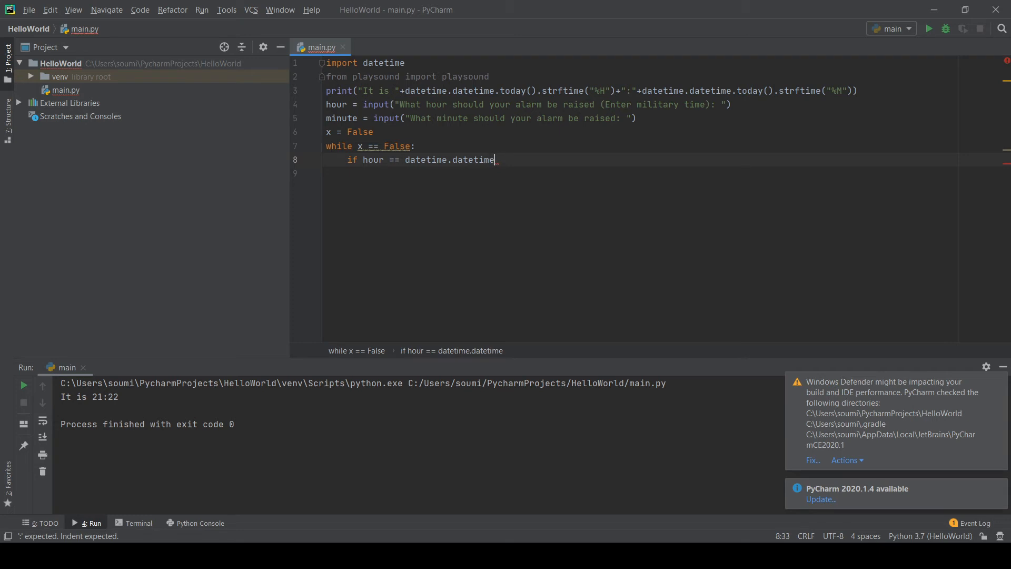
{"action": "type", "text": ".today()"}
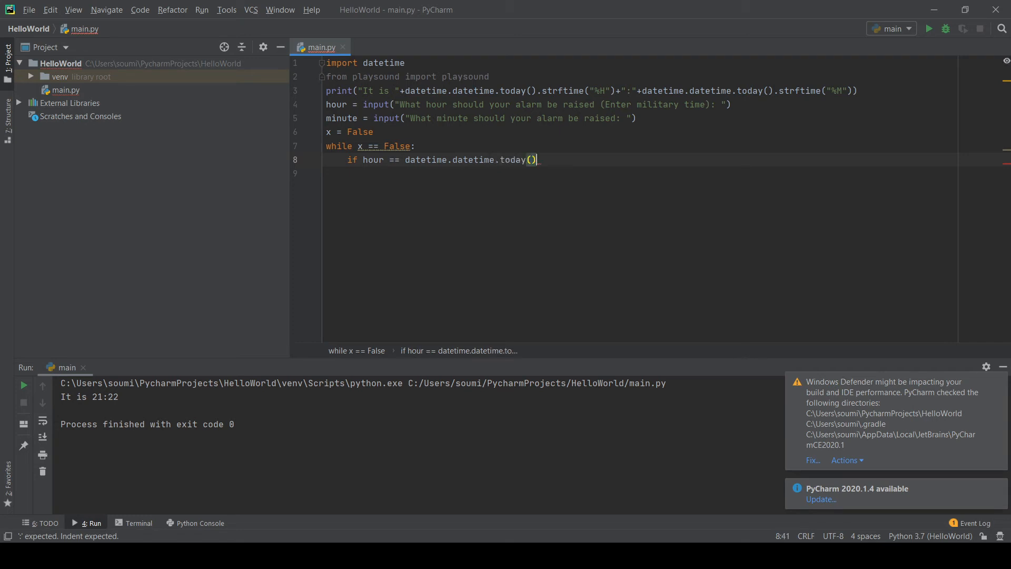
{"action": "type", "text": ".strftime(\""}
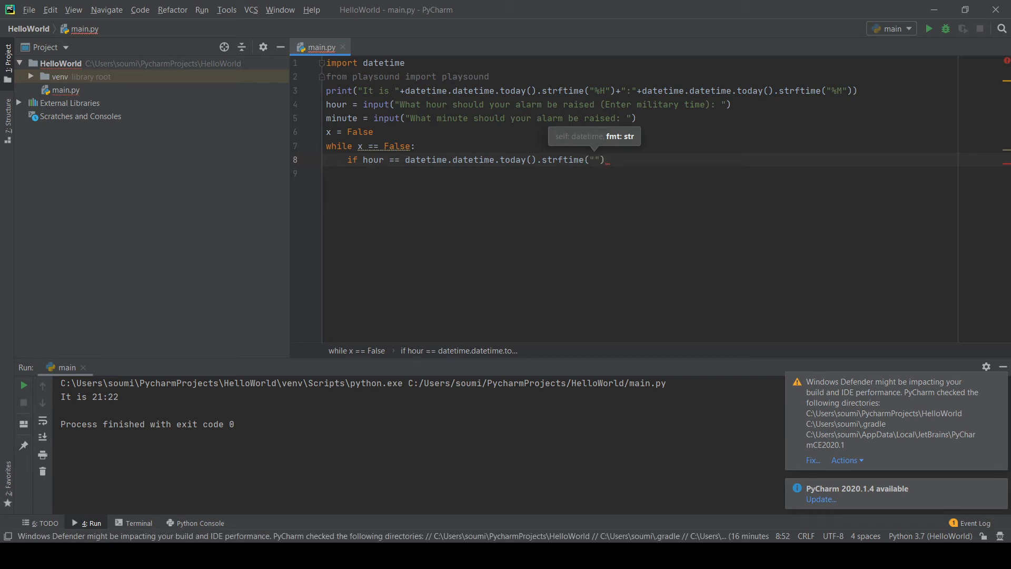
{"action": "type", "text": "%H"}
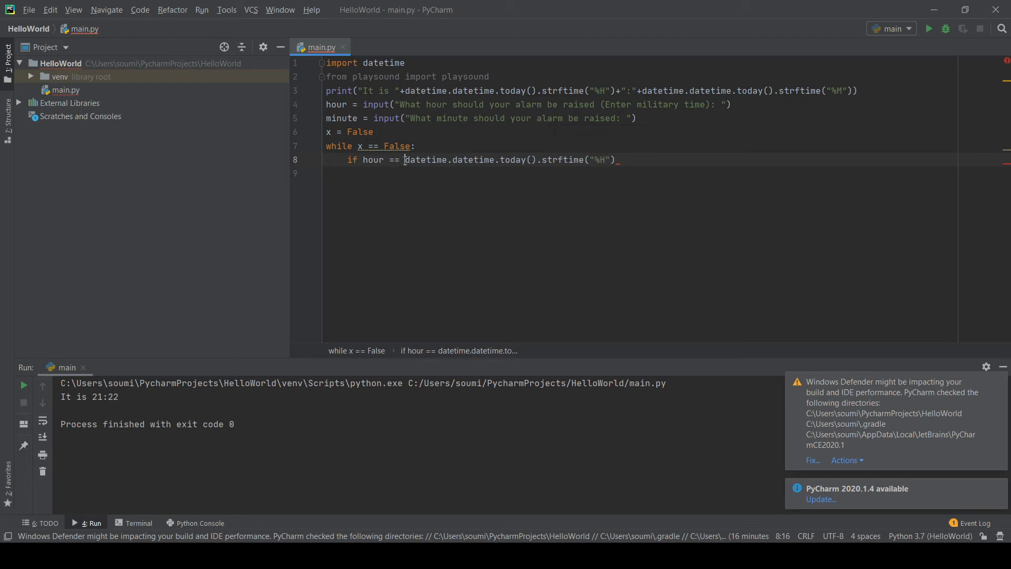
{"action": "type", "text": "int("}
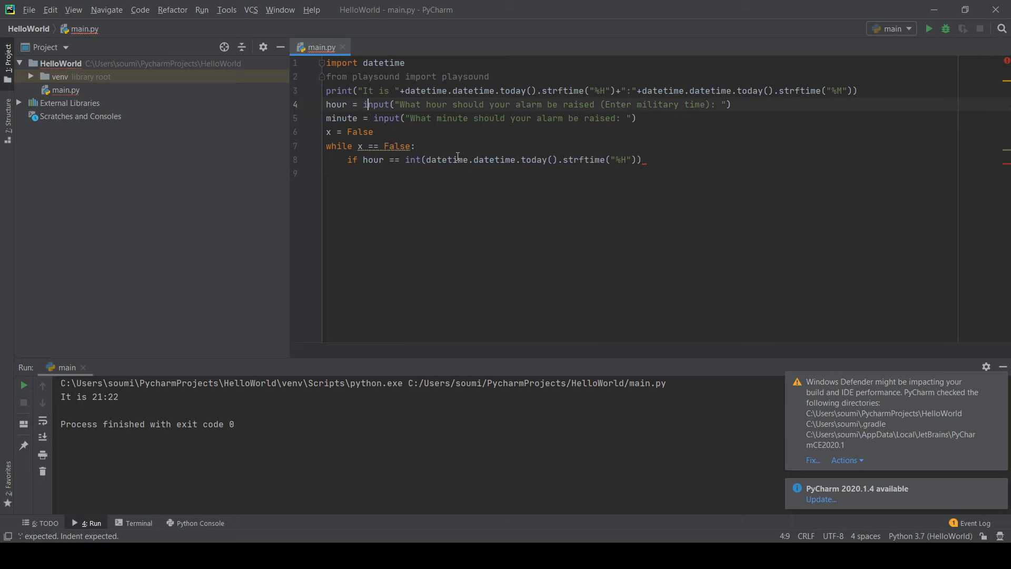
Step: Wrap the hour input in int() so it compares as an integer
{"action": "type", "text": "int("}
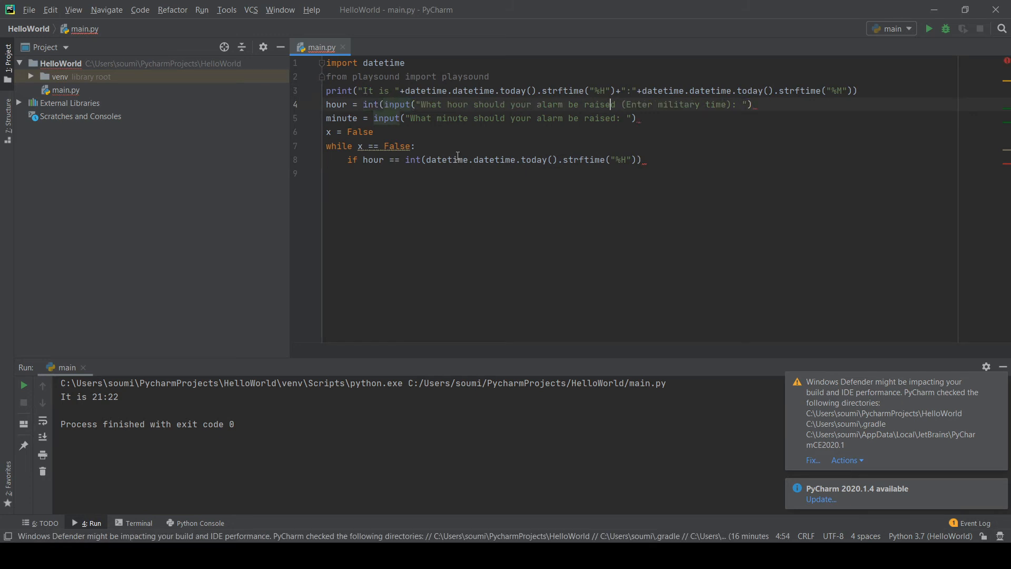
{"action": "type", "text": ")"}
{"action": "left_click", "coordinate": [640, 118]}
{"action": "type", "text": ")"}
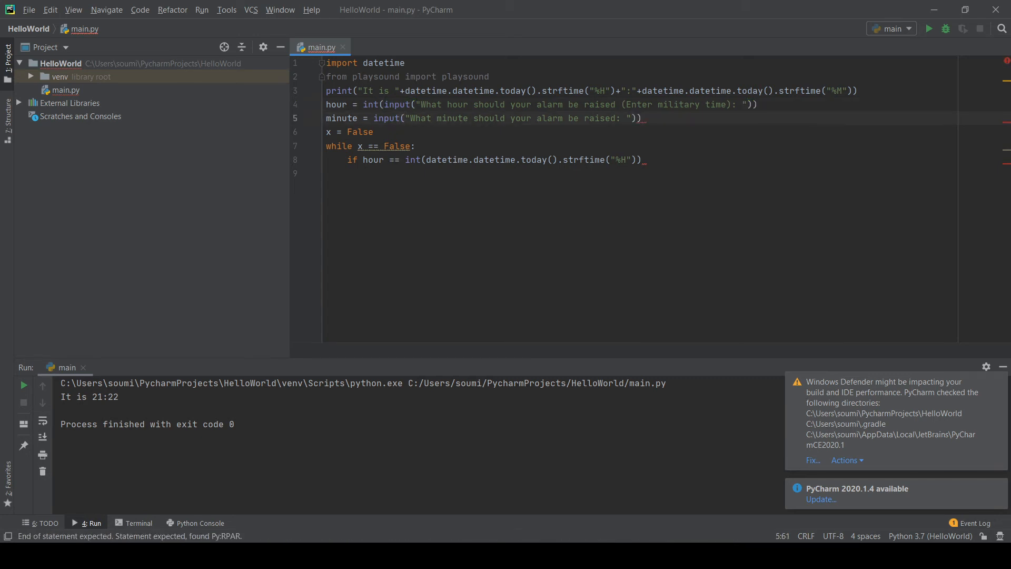
{"action": "left_click", "coordinate": [471, 118]}
{"action": "type", "text": "int("}
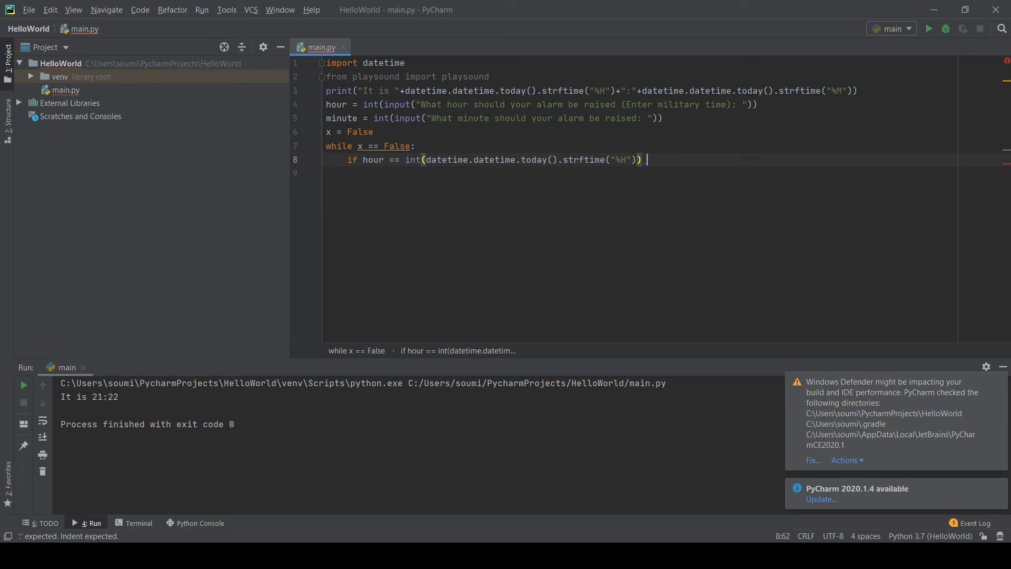
{"action": "mouse_move", "coordinate": [368, 540]}
{"action": "type", "text": " and"}
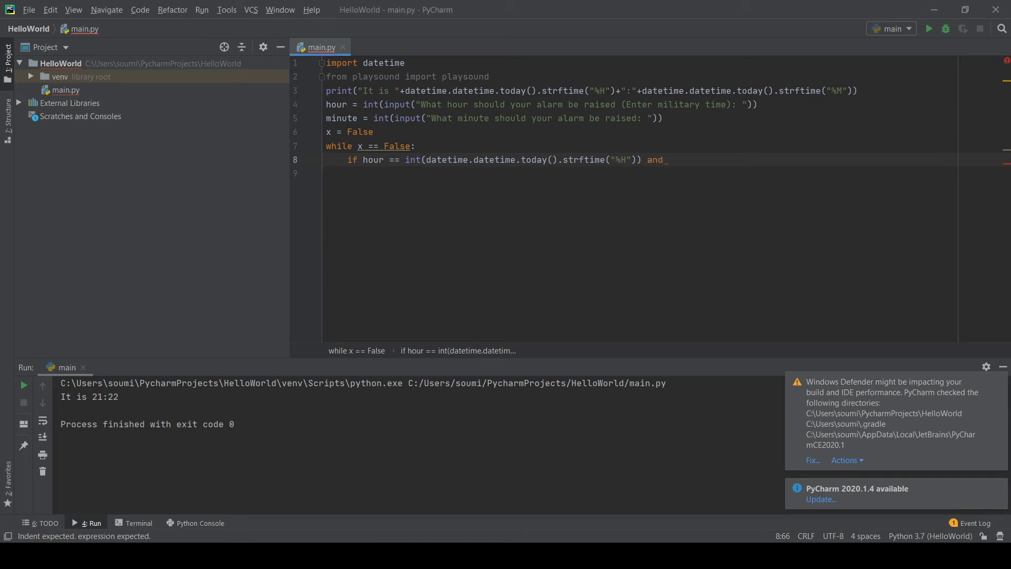
Step: Add minute == int(datetime.datetime.today().strftime("%M")) to the if condition
{"action": "type", "text": "minute"}
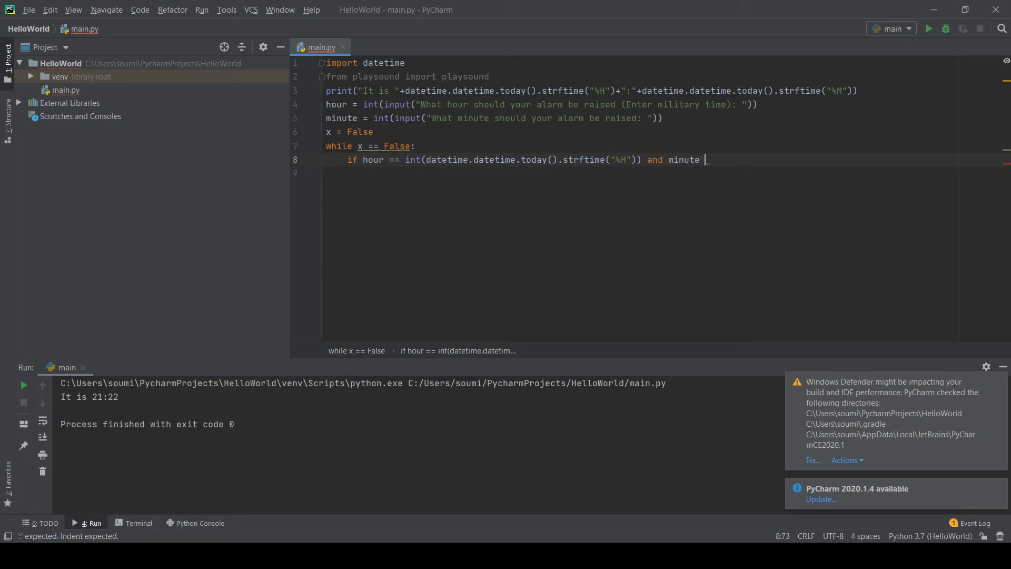
{"action": "type", "text": "= int("}
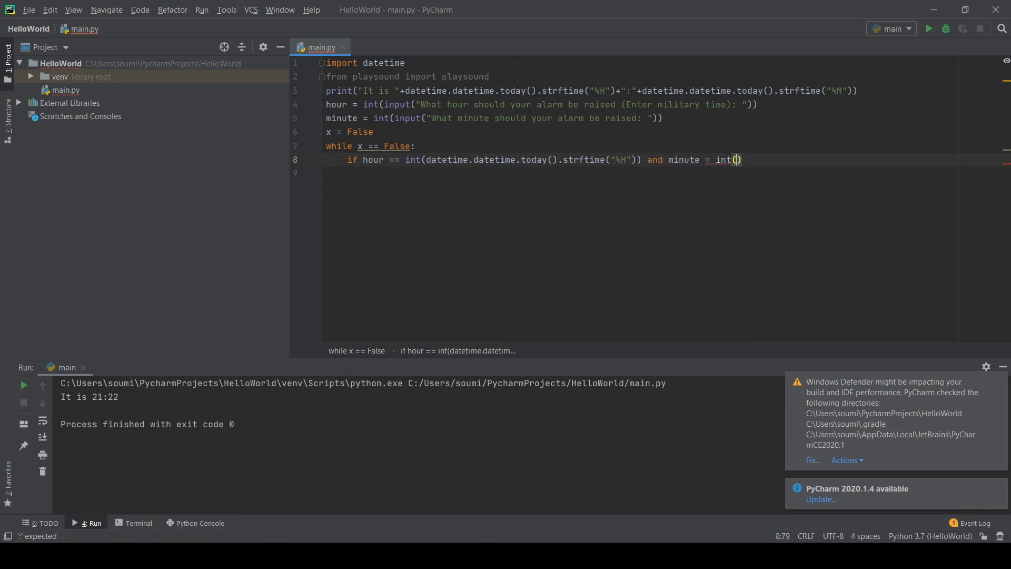
{"action": "type", "text": "lambd"}
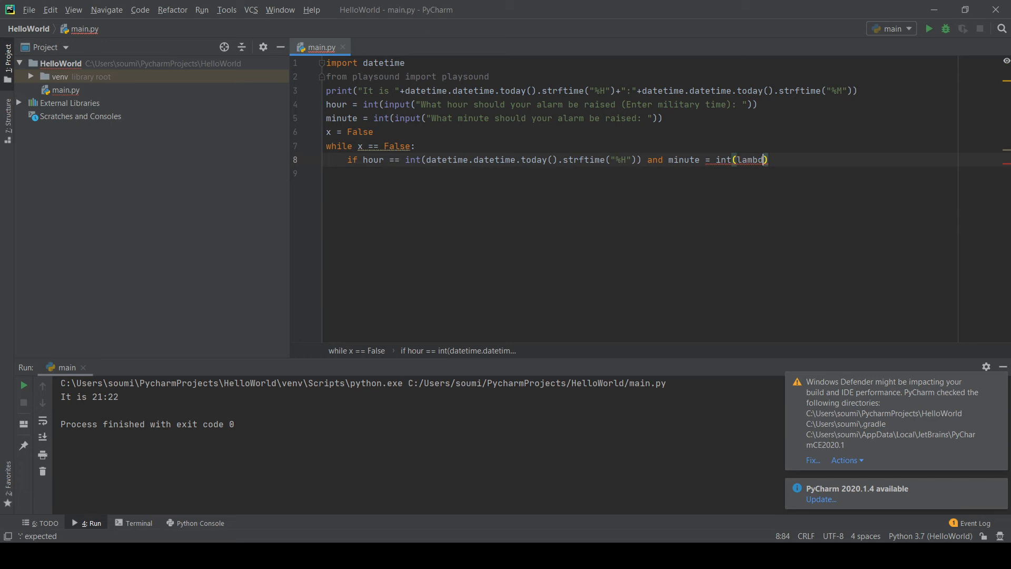
{"action": "type", "text": "da"}
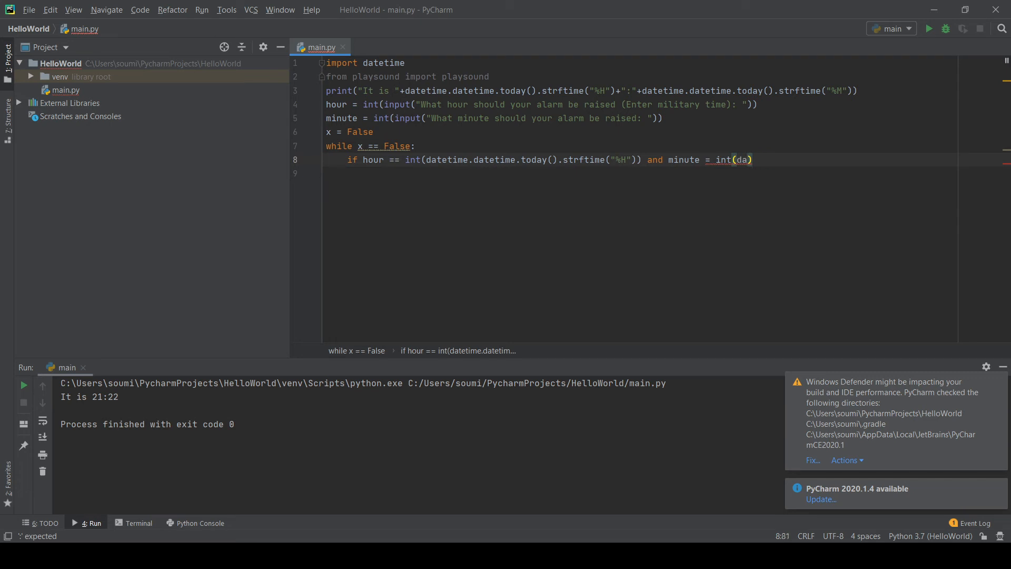
{"action": "key", "text": "BackSpace"}
{"action": "type", "text": "="}
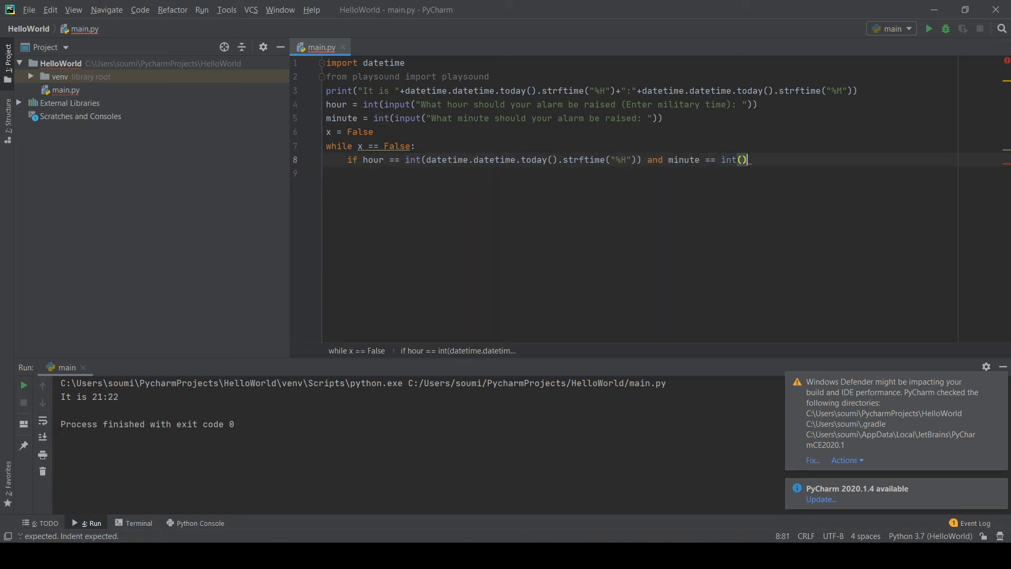
{"action": "type", "text": "datetime."}
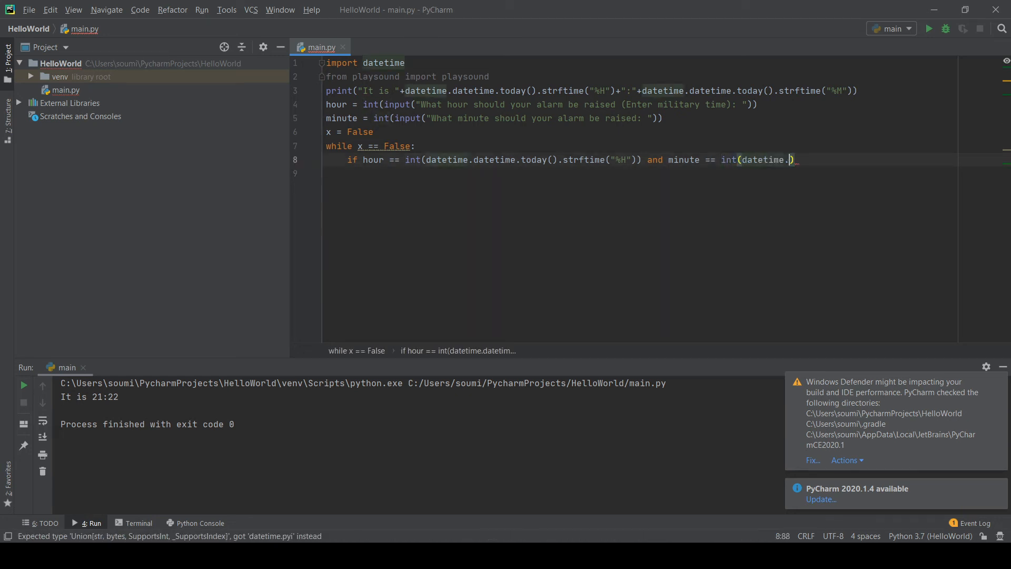
{"action": "type", "text": "datetime.today("}
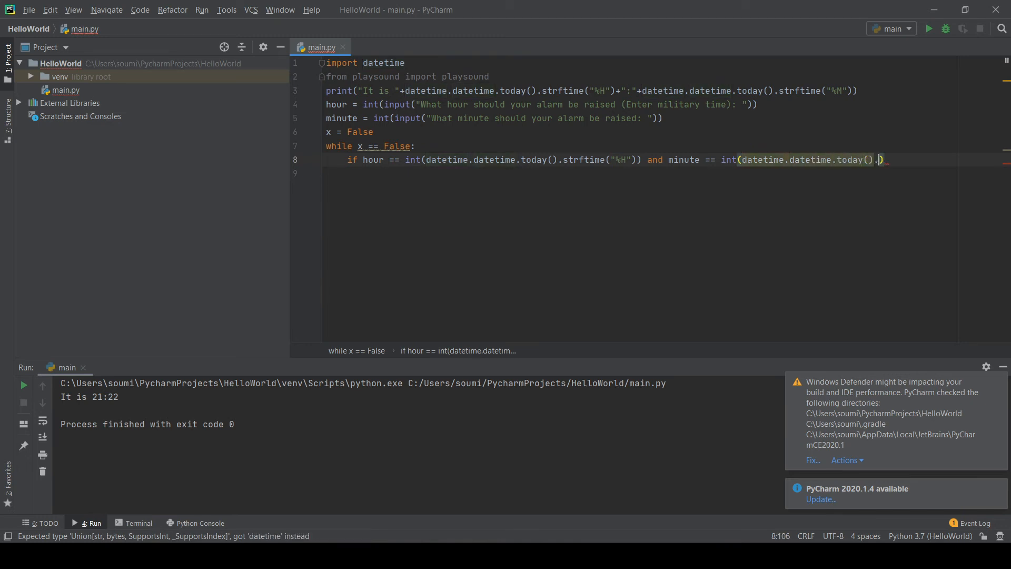
{"action": "type", "text": ".strftime()"}
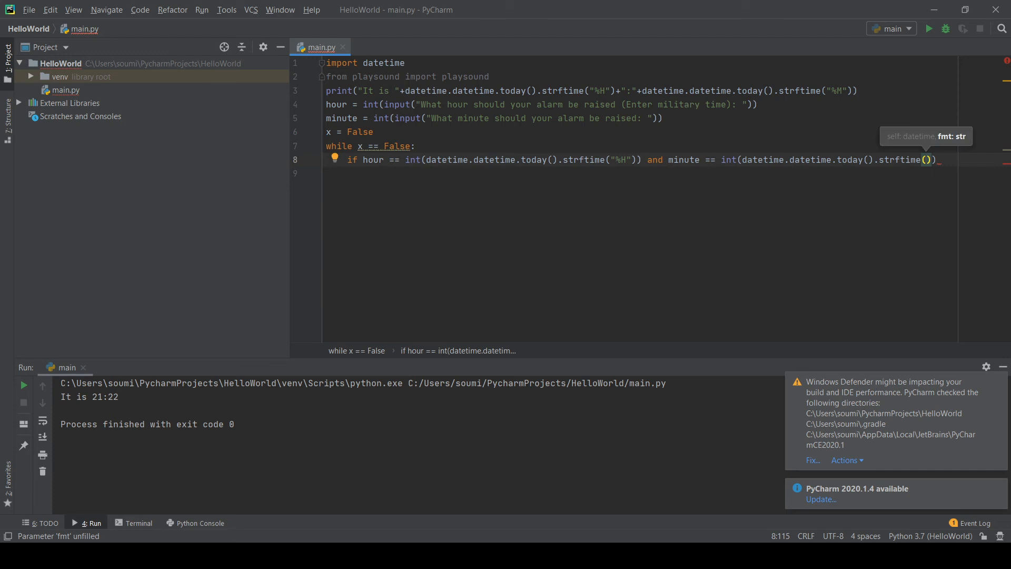
{"action": "type", "text": "\""}
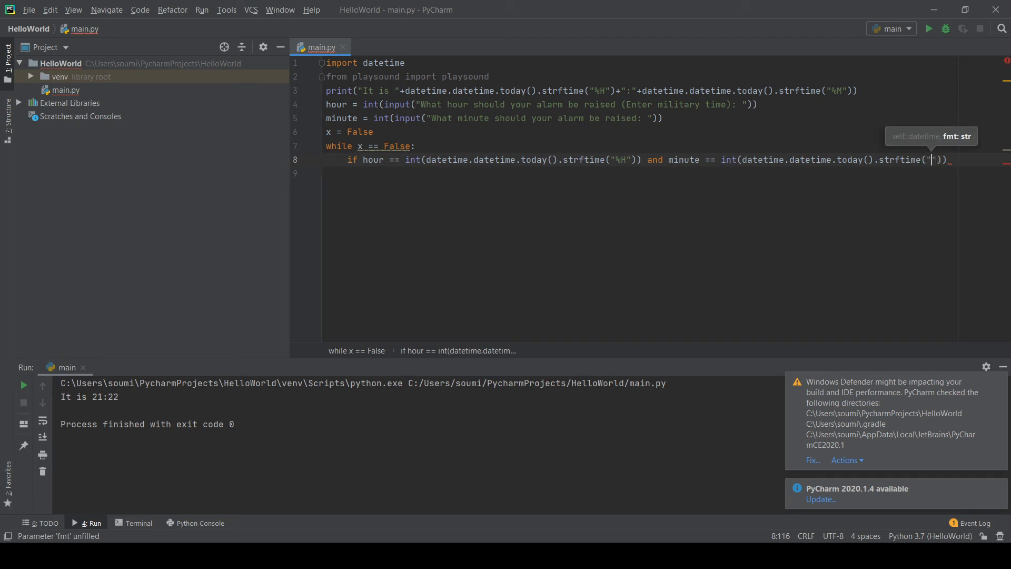
{"action": "type", "text": "%M"}
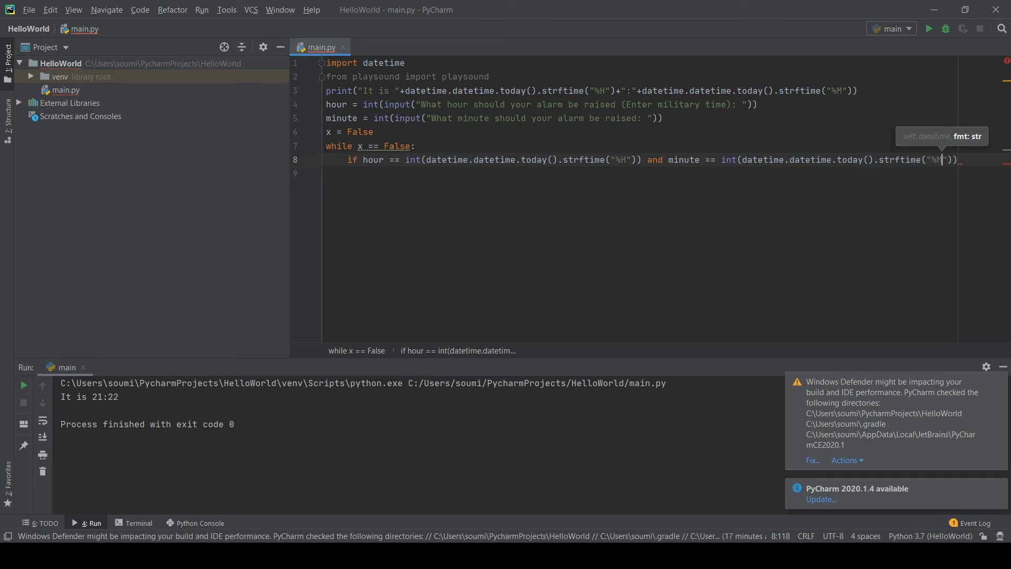
{"action": "type", "text": "))"}
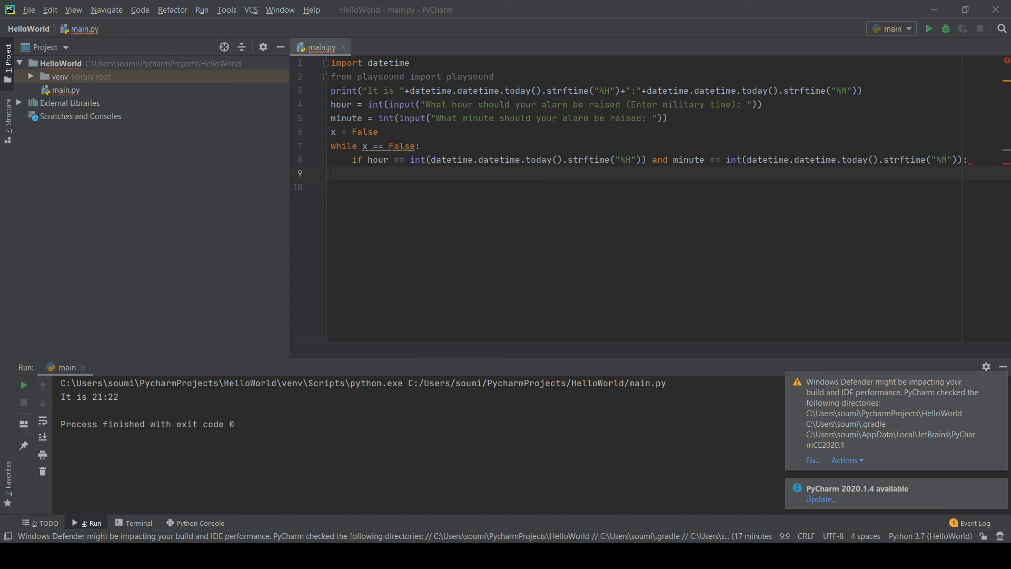
Step: Add print("Alarm Raised") inside the if block and begin a playsound line
{"action": "type", "text": "pr"}
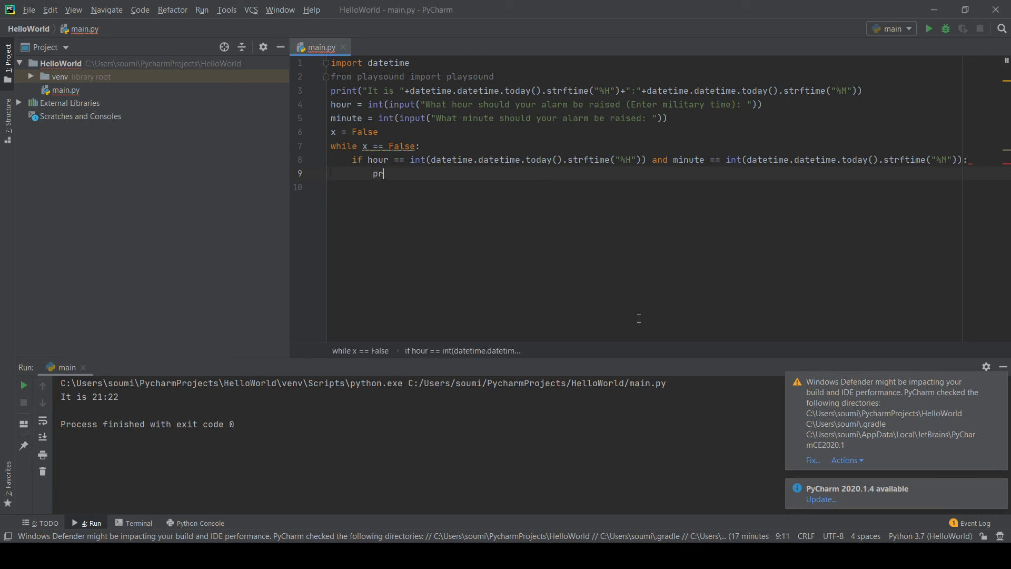
{"action": "type", "text": "int(al)"}
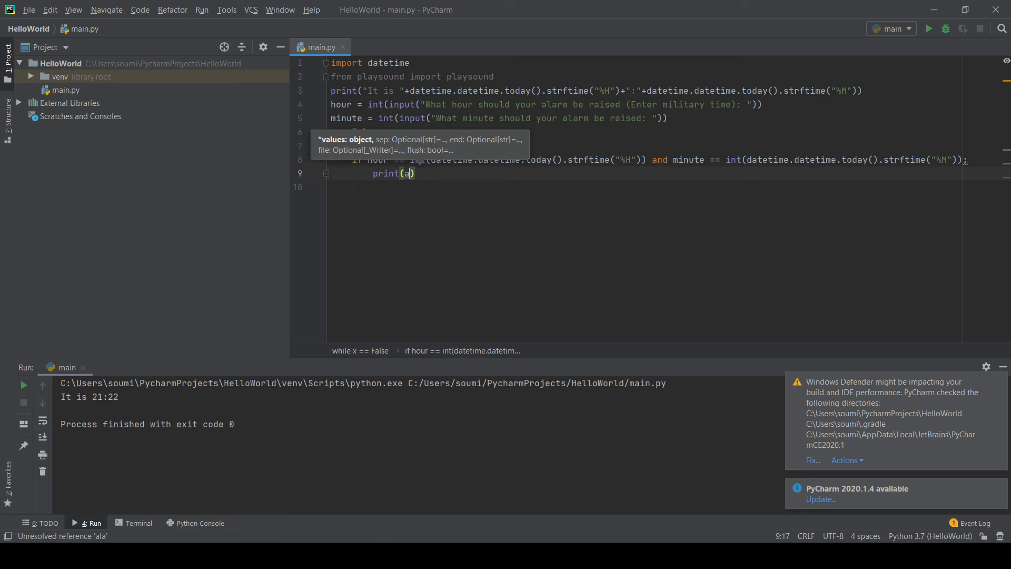
{"action": "type", "text": "\"Ala\""}
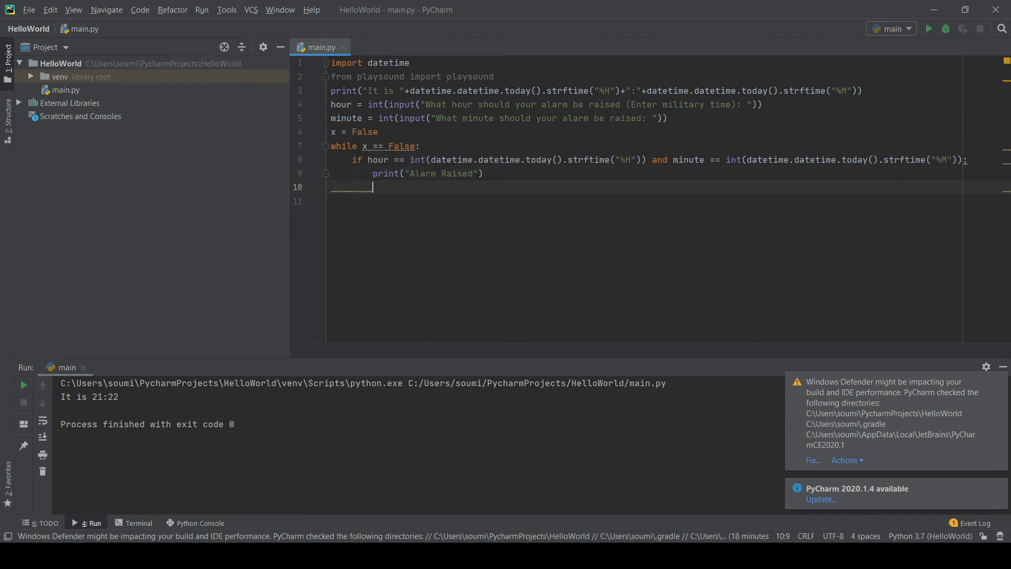
{"action": "type", "text": "playsound"}
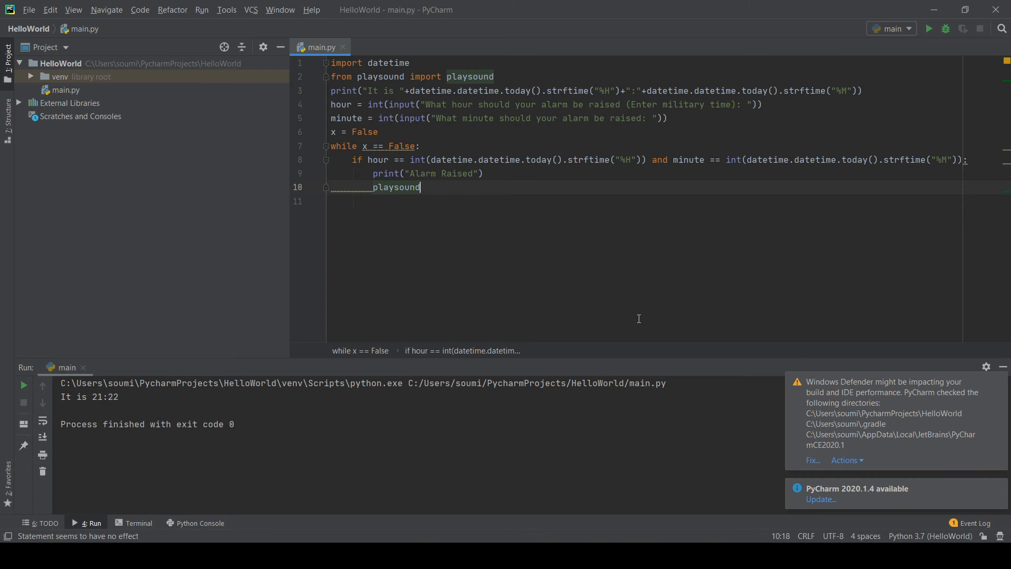
Step: Pass playsound the path C:\Users\...\Downloads\RoosterSoundEffect.mp3
{"action": "type", "text": "()"}
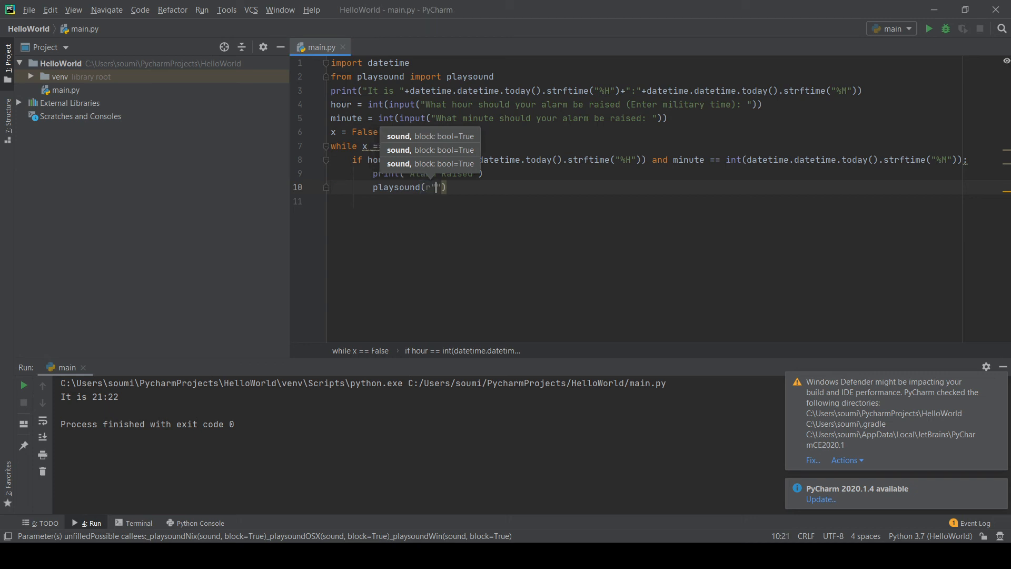
{"action": "type", "text": "C:"}
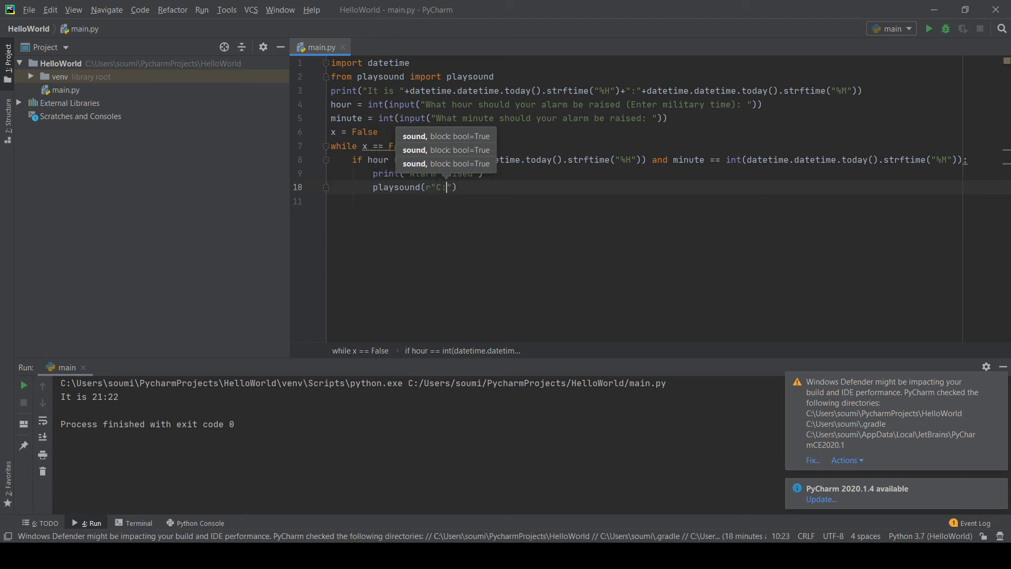
{"action": "type", "text": "\\Users\\s"}
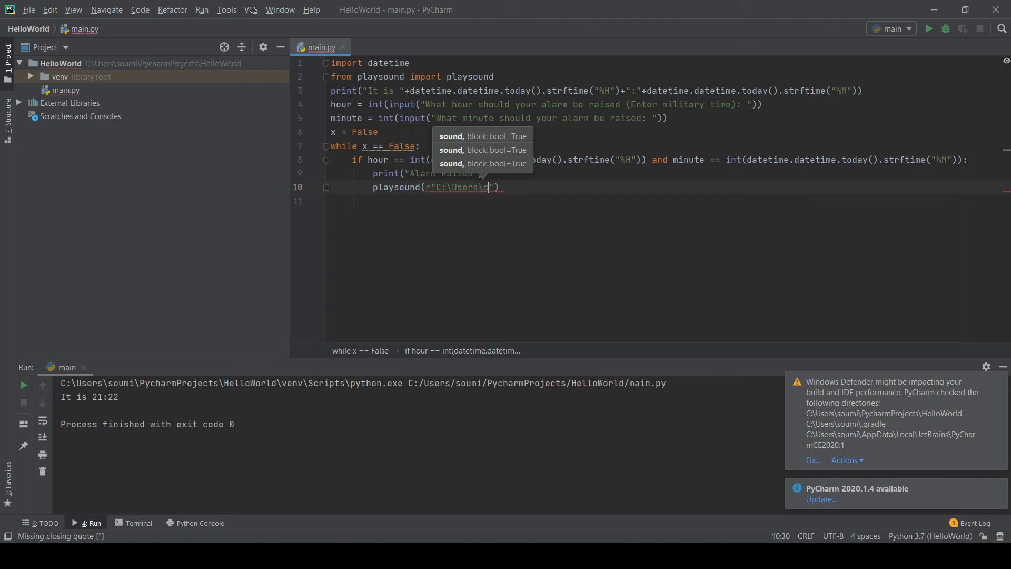
{"action": "type", "text": "oumi\\"}
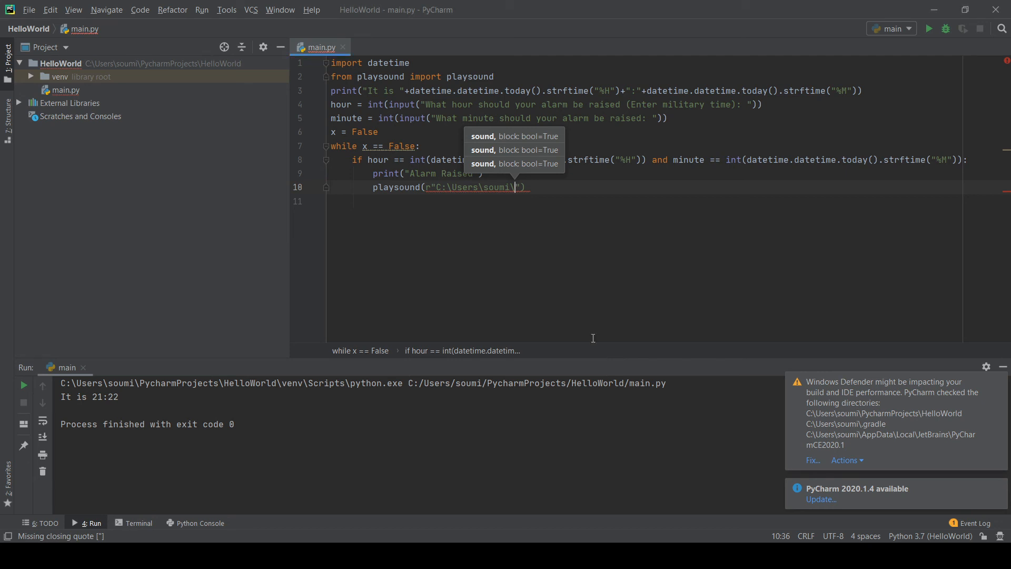
{"action": "type", "text": "\\Downloads"}
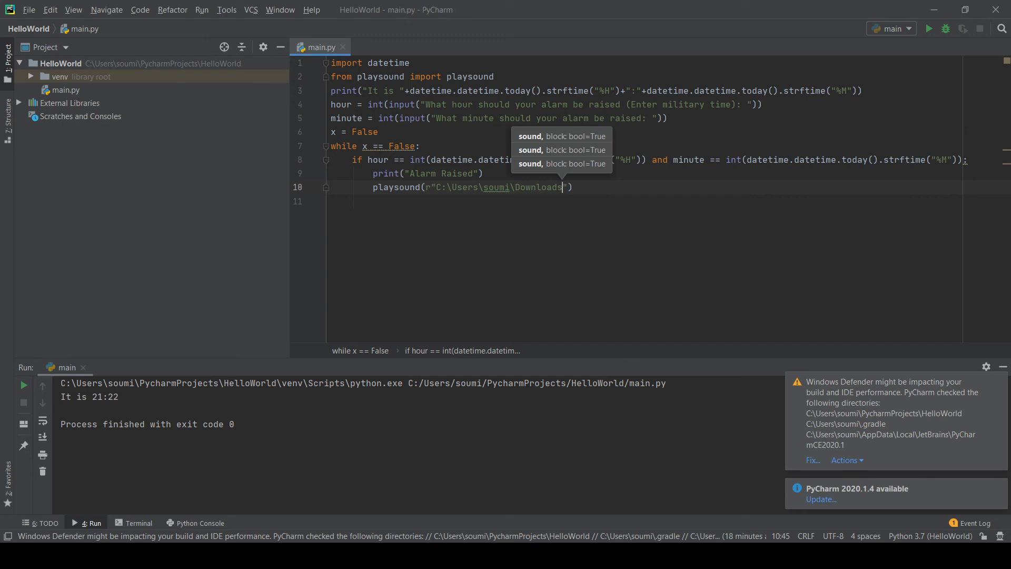
{"action": "type", "text": "\\Roose"}
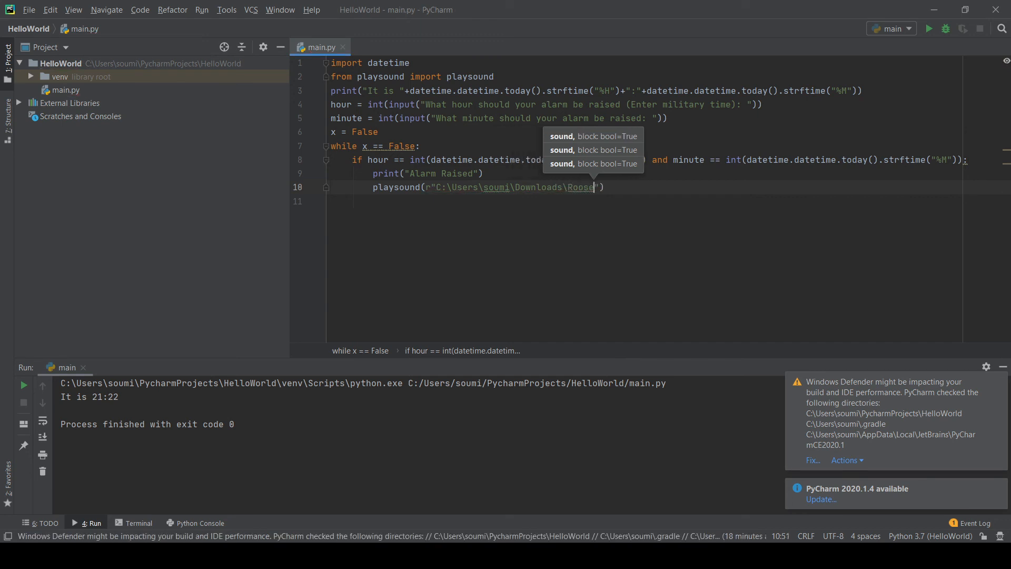
{"action": "type", "text": "ter"}
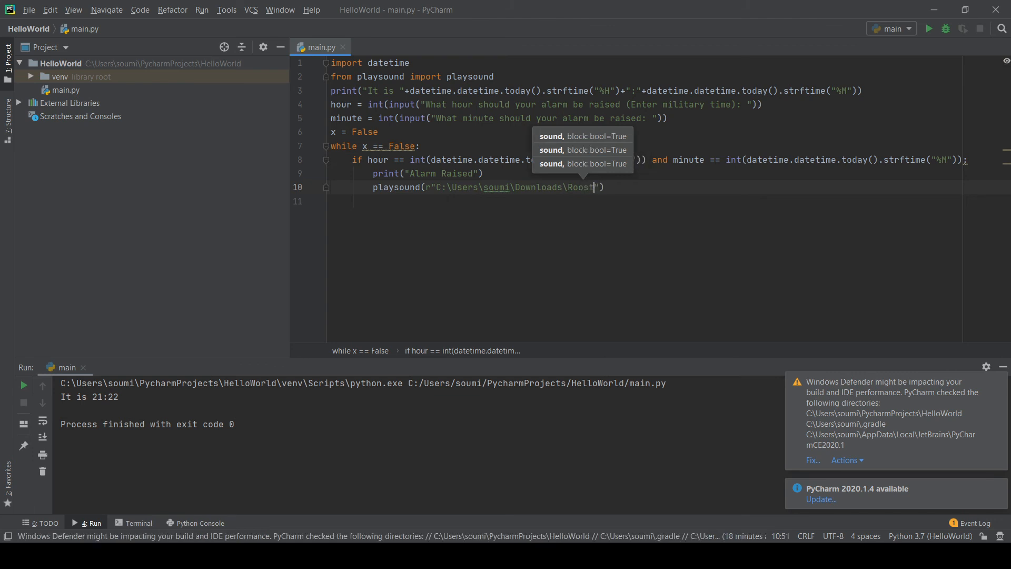
{"action": "type", "text": "erSoundEffec"}
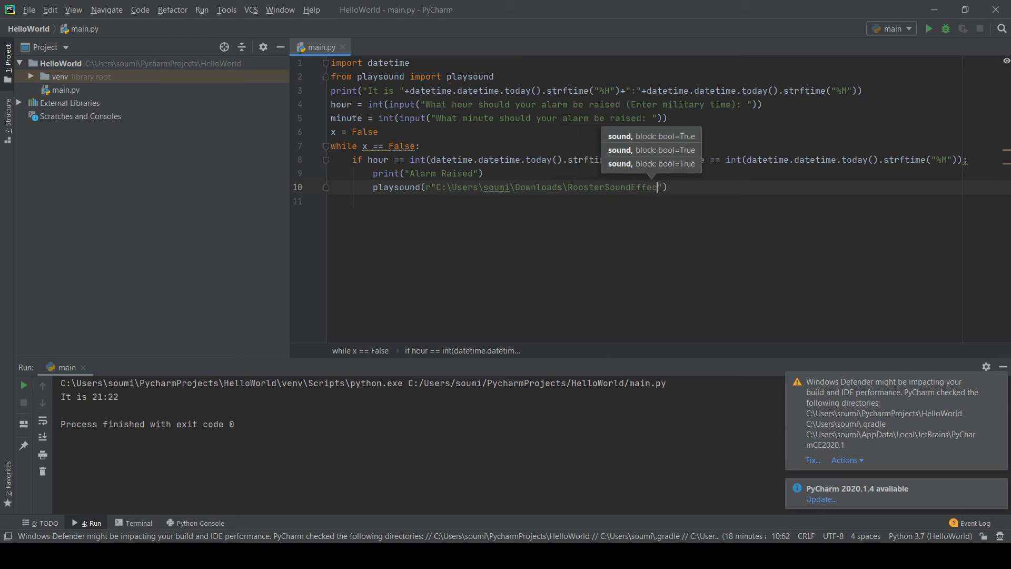
{"action": "type", "text": "t.mp3"}
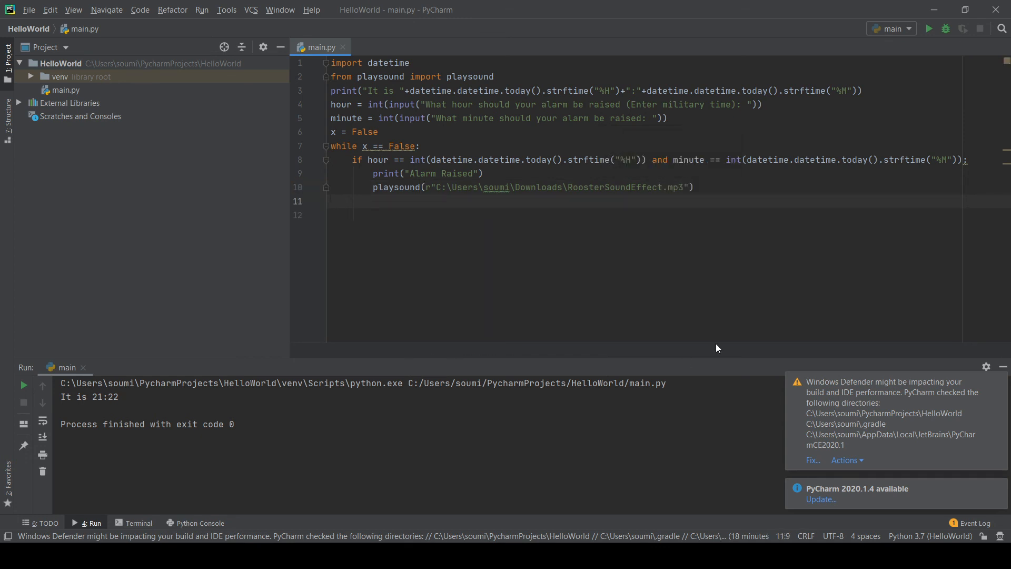
Step: Add x = True after the playsound call
{"action": "type", "text": "x"}
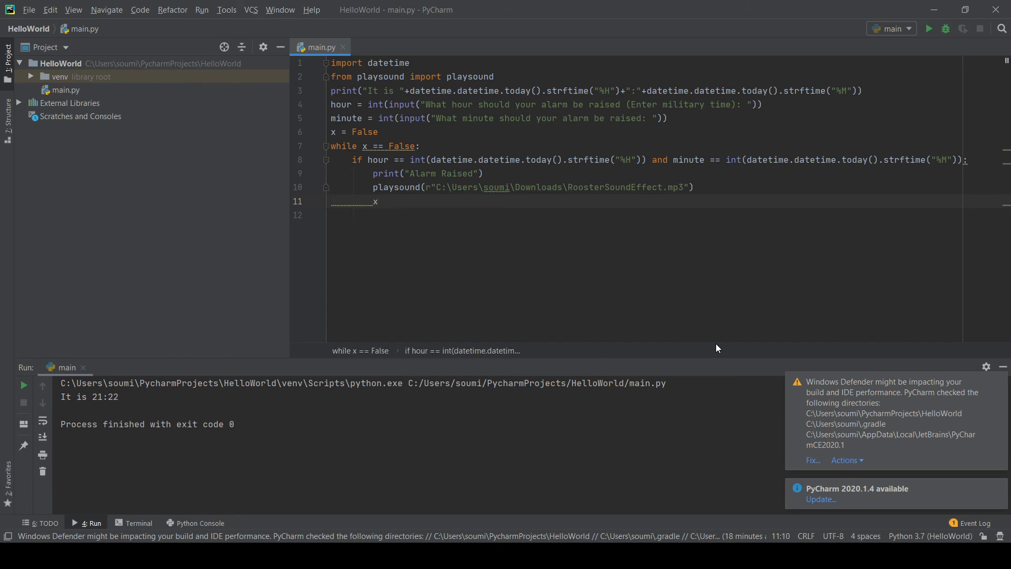
{"action": "type", "text": "= True"}
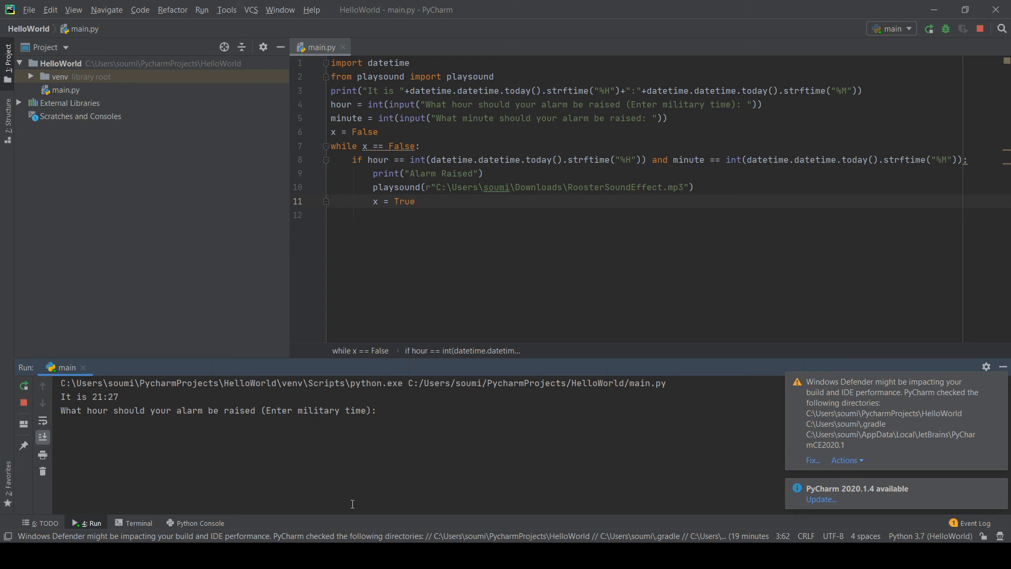
{"action": "mouse_move", "coordinate": [488, 436]}
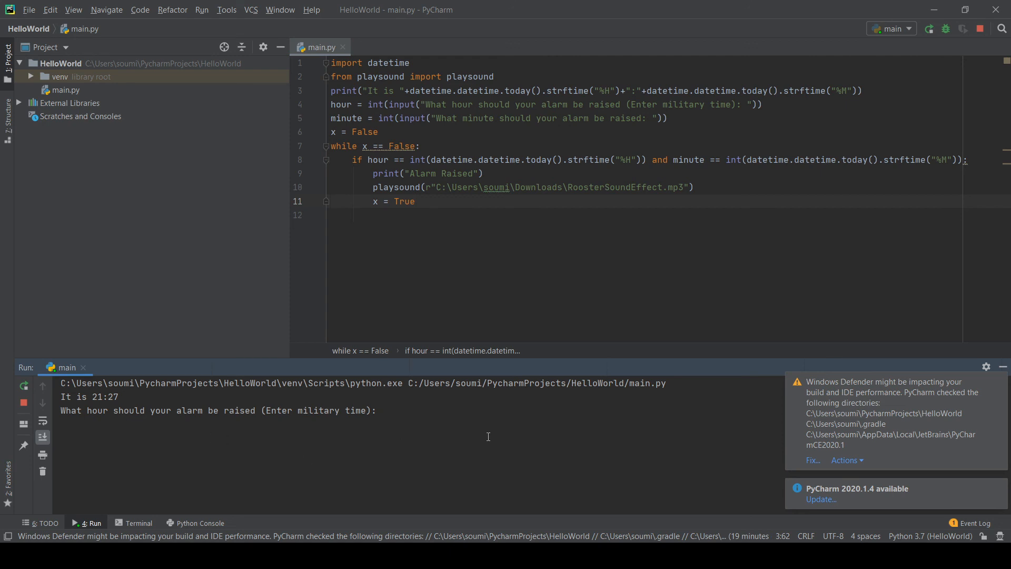
Step: Enter alarm hour 21 and minute 27 in the Run console
{"action": "type", "text": "21"}
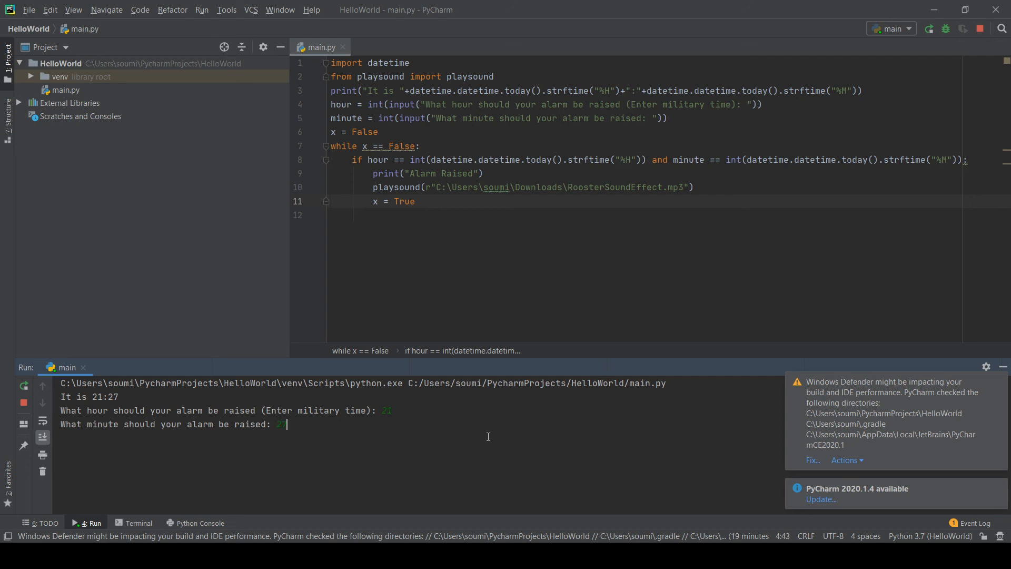
{"action": "type", "text": "7"}
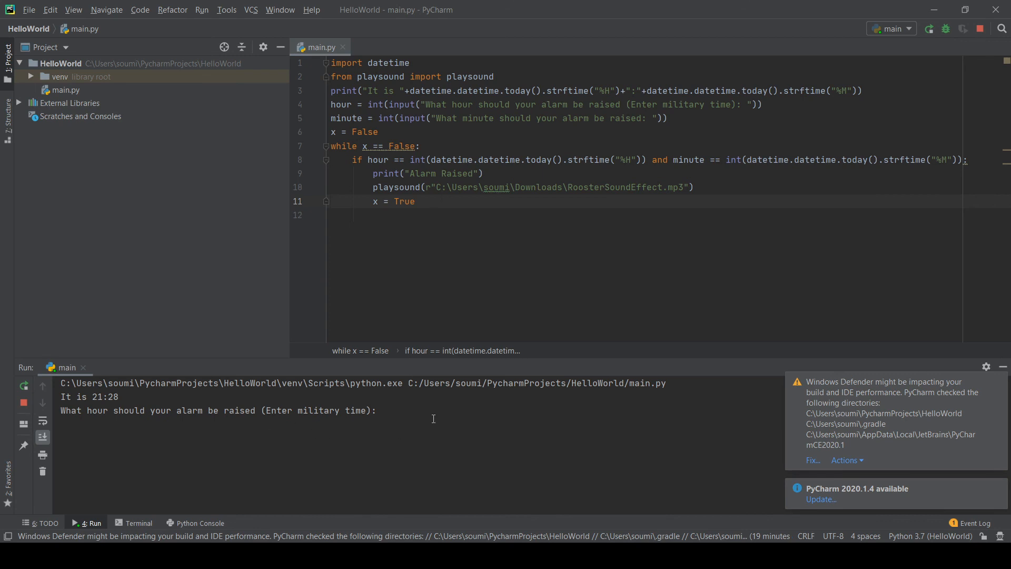
Step: Enter alarm hour 21 and minute 28 in the running script
{"action": "type", "text": "21"}
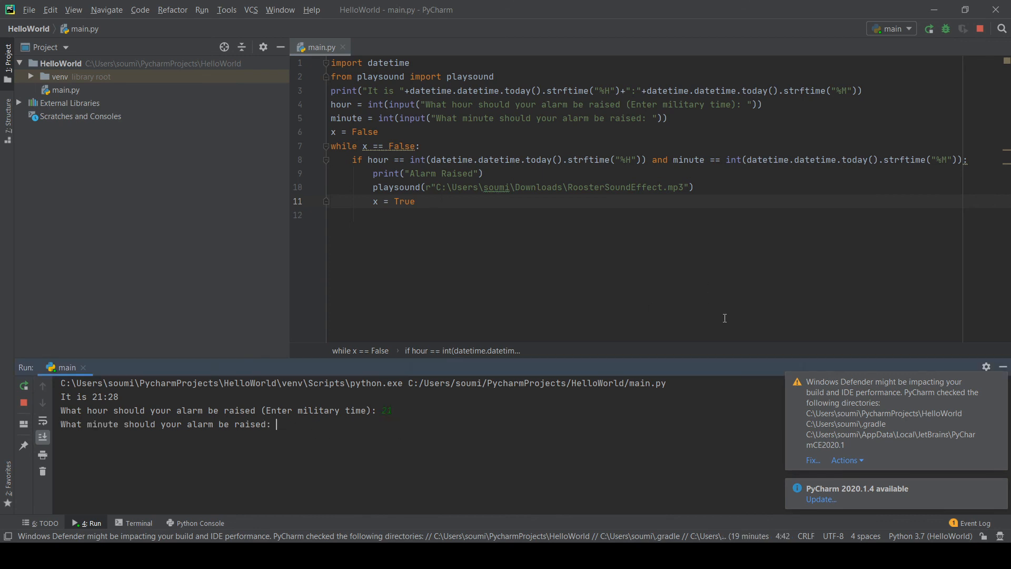
{"action": "type", "text": "24"}
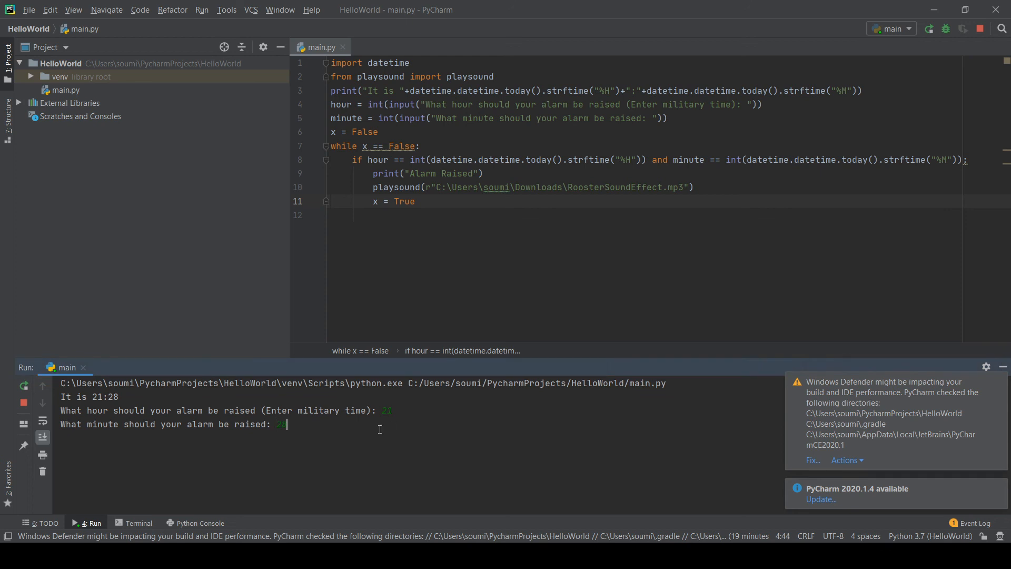
{"action": "key", "text": "Enter"}
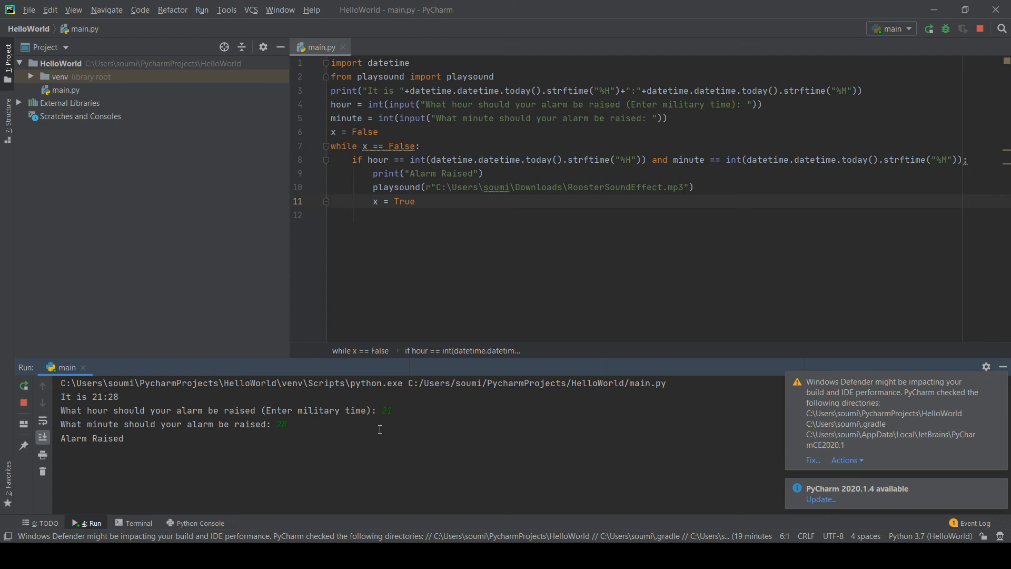
{"action": "mouse_move", "coordinate": [581, 528]}
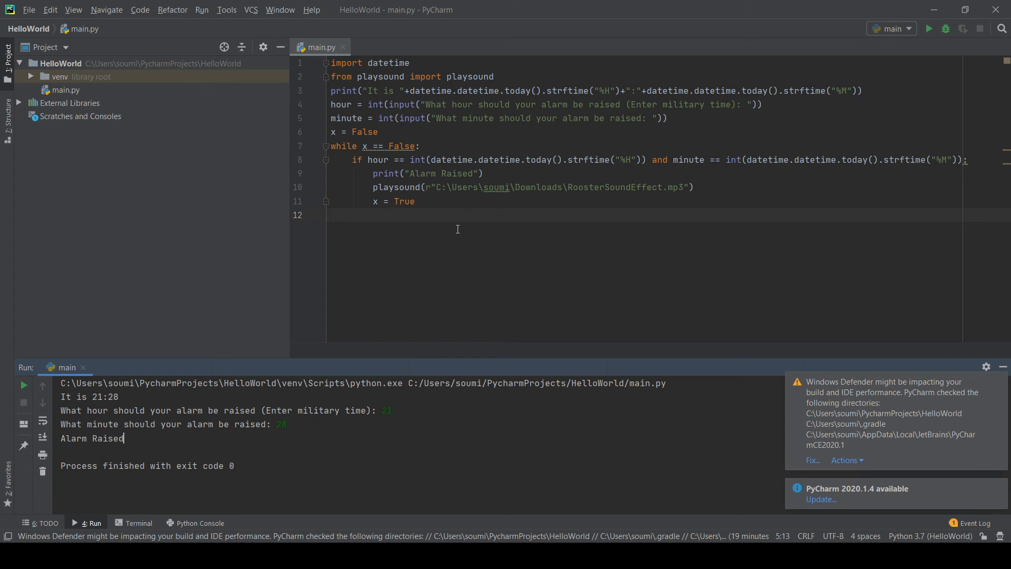
{"action": "mouse_move", "coordinate": [432, 207]}
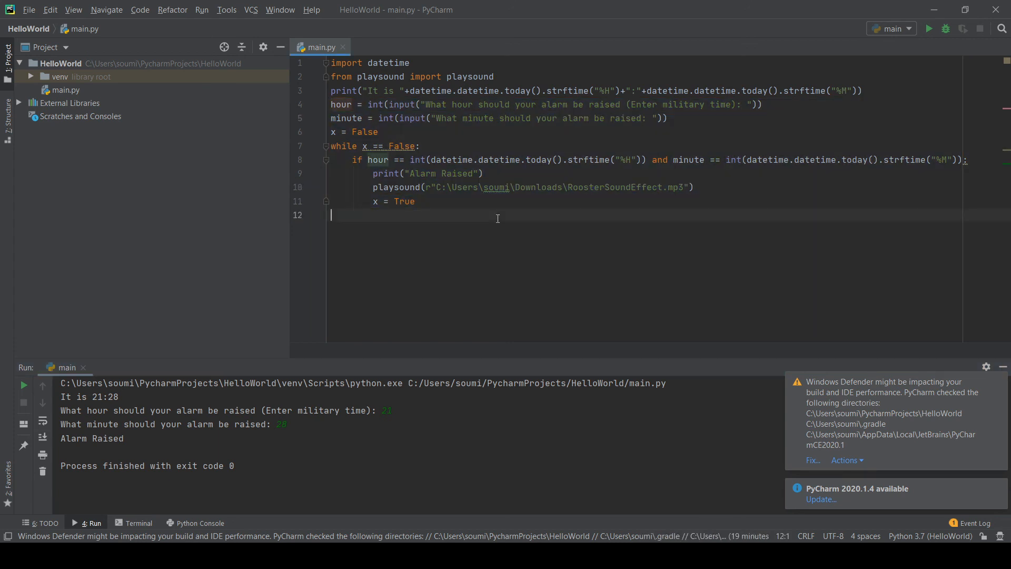
{"action": "mouse_move", "coordinate": [554, 350]}
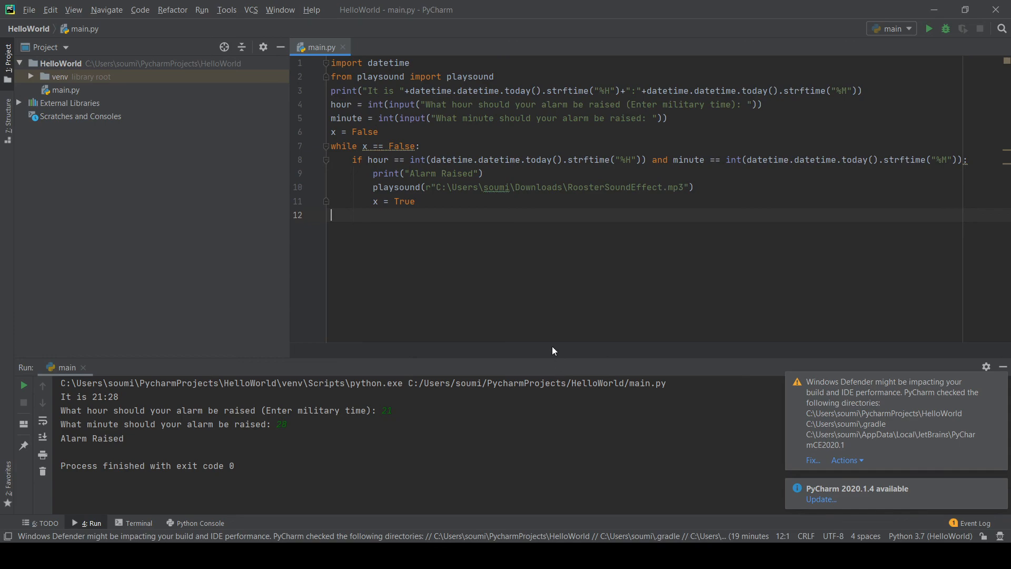